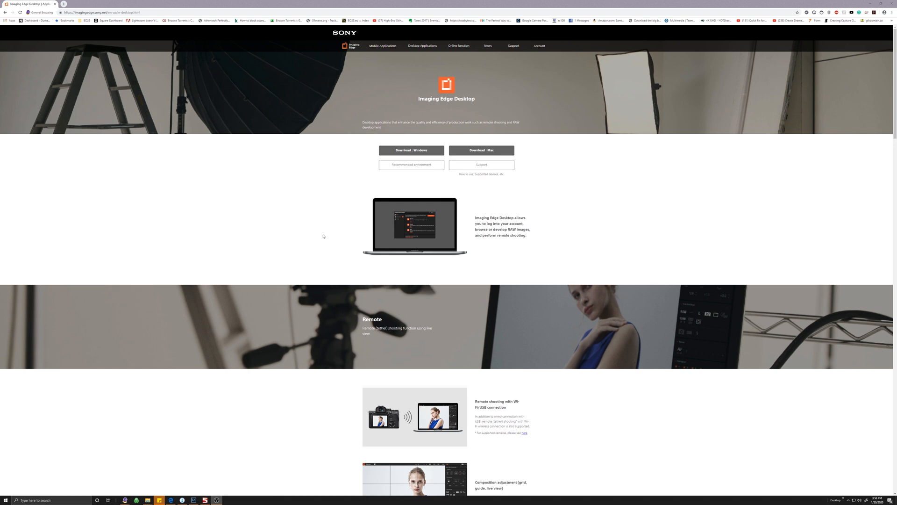
mouse_move(328, 62)
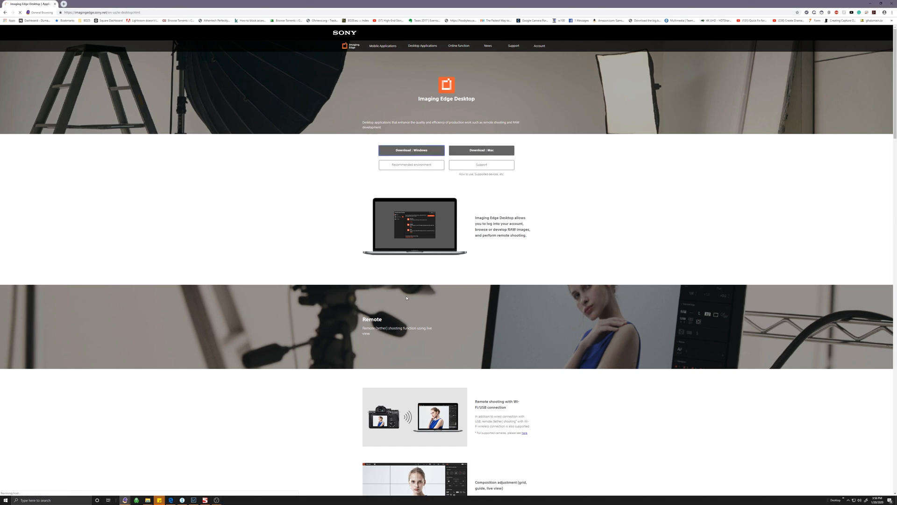
Download the Windows installer, run it, and keep English as the setup language.
click(412, 149)
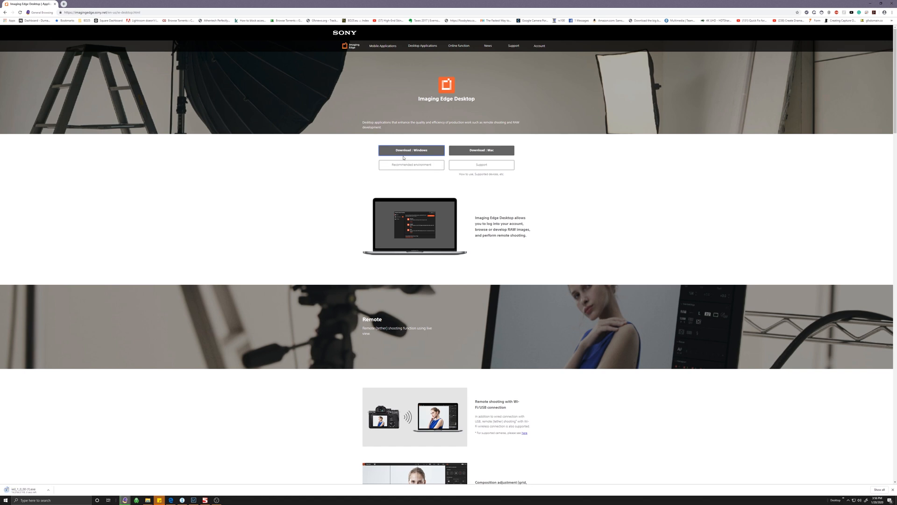
click(411, 150)
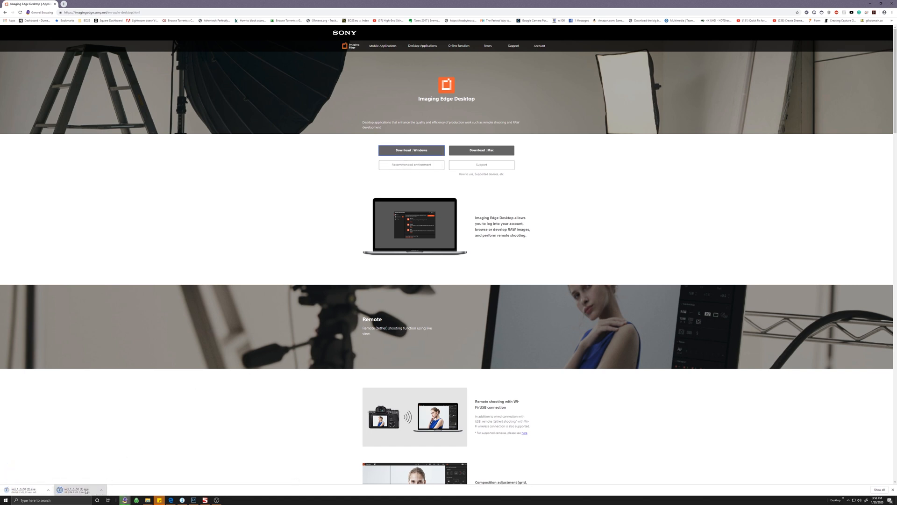
click(77, 489)
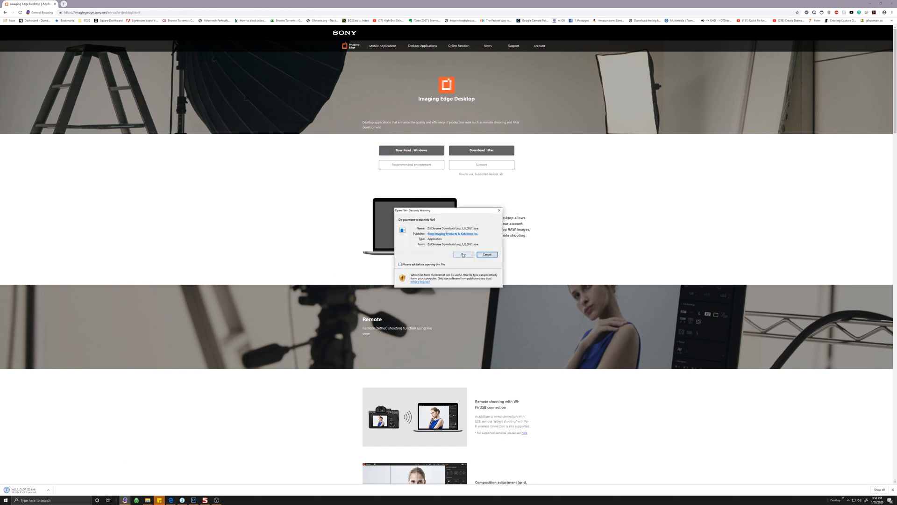
click(463, 254)
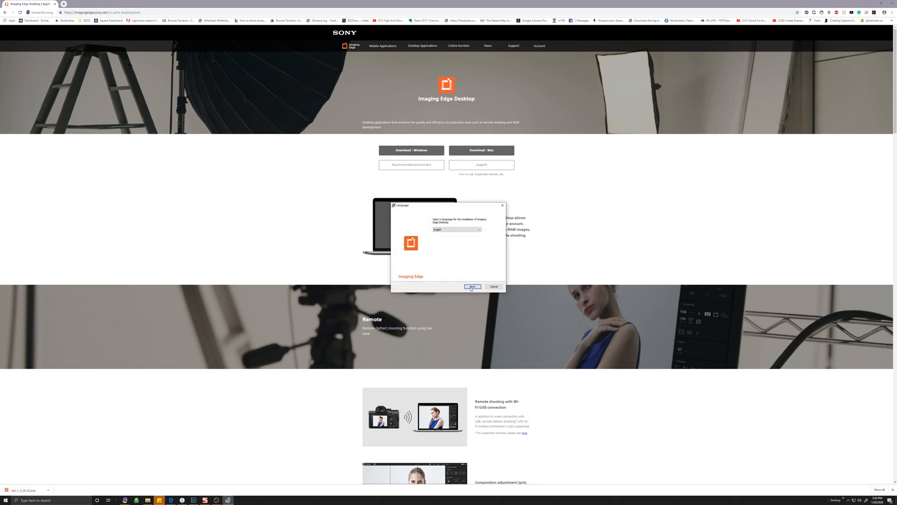
click(472, 287)
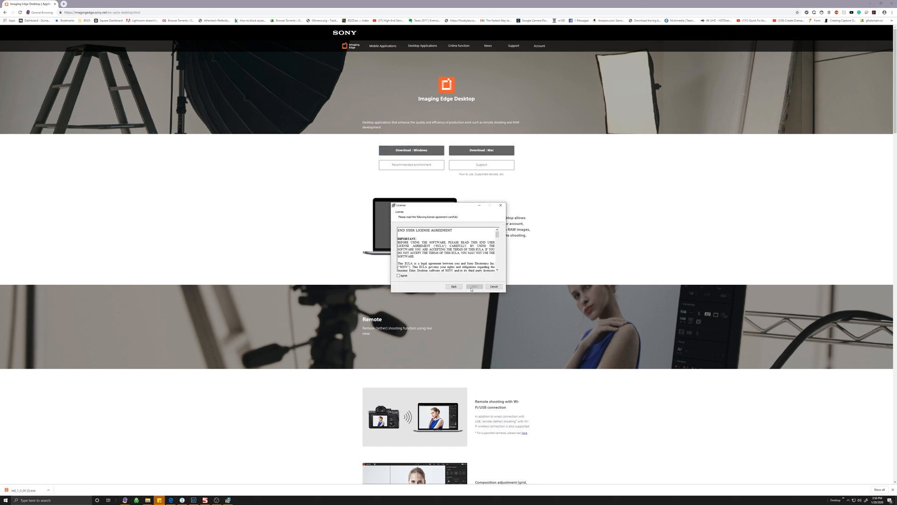
Accept the license and privacy policy, keep the default folder, and install Imaging Edge Desktop.
click(399, 275)
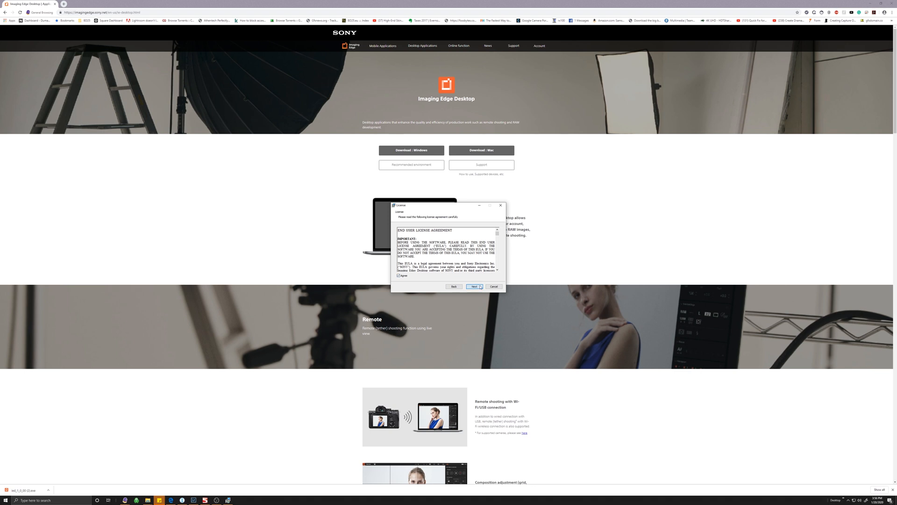
click(474, 285)
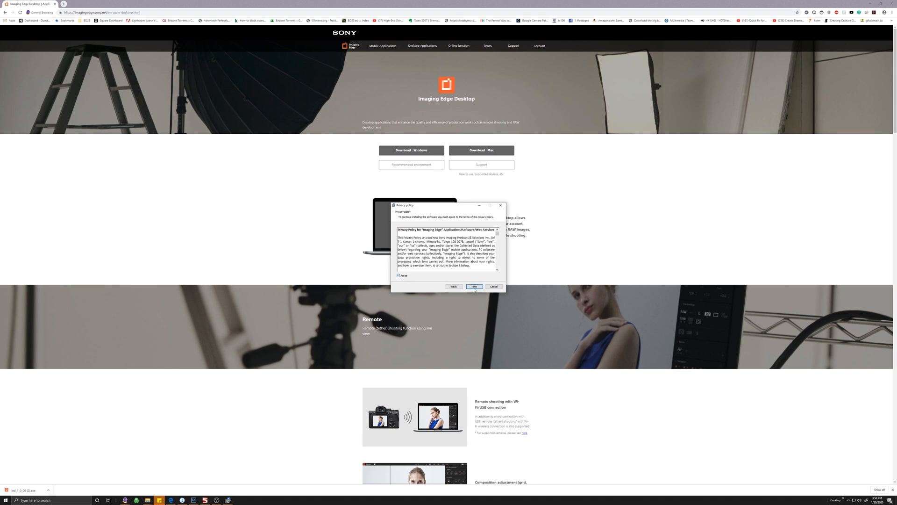
click(473, 286)
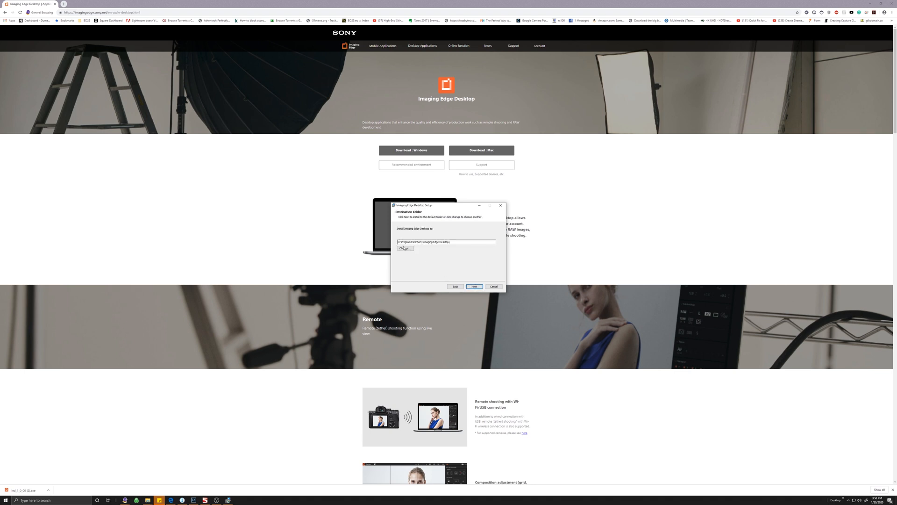
click(474, 286)
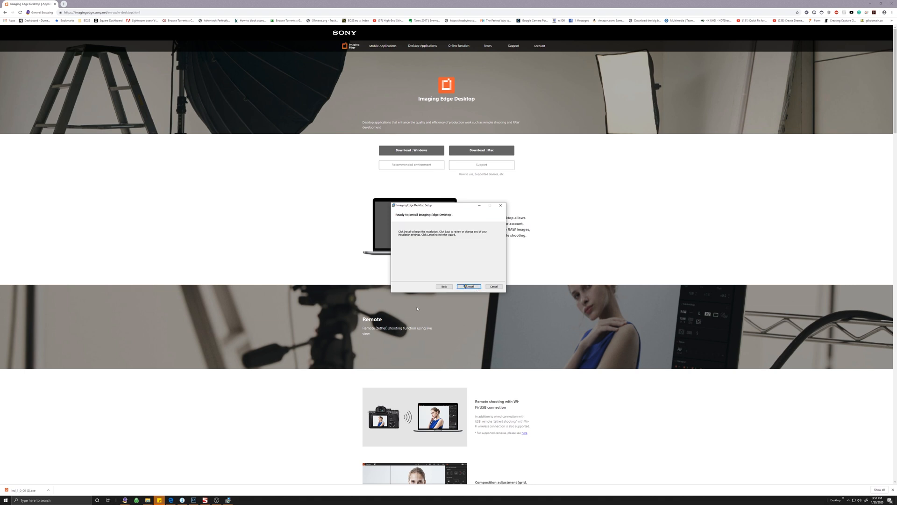
click(468, 286)
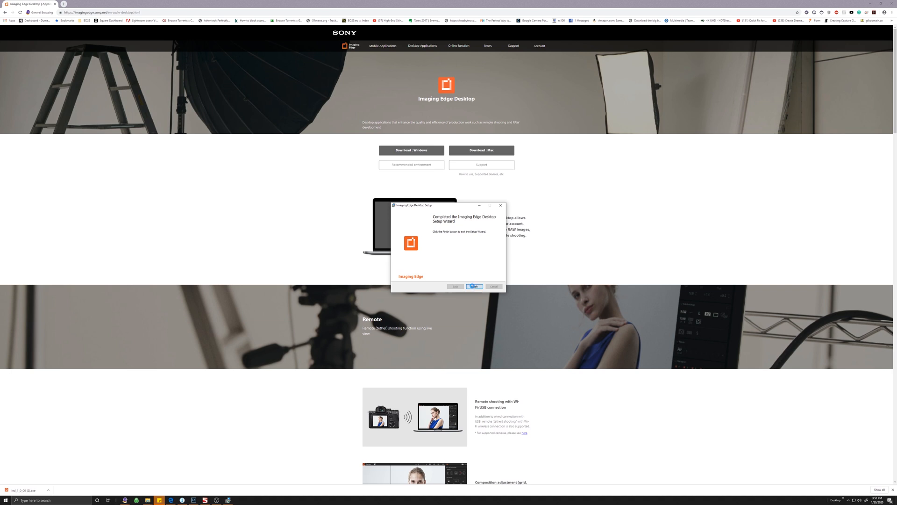
Finish setup, launch Imaging Edge Desktop and download the component installer to Downloads, replacing the old file.
click(475, 286)
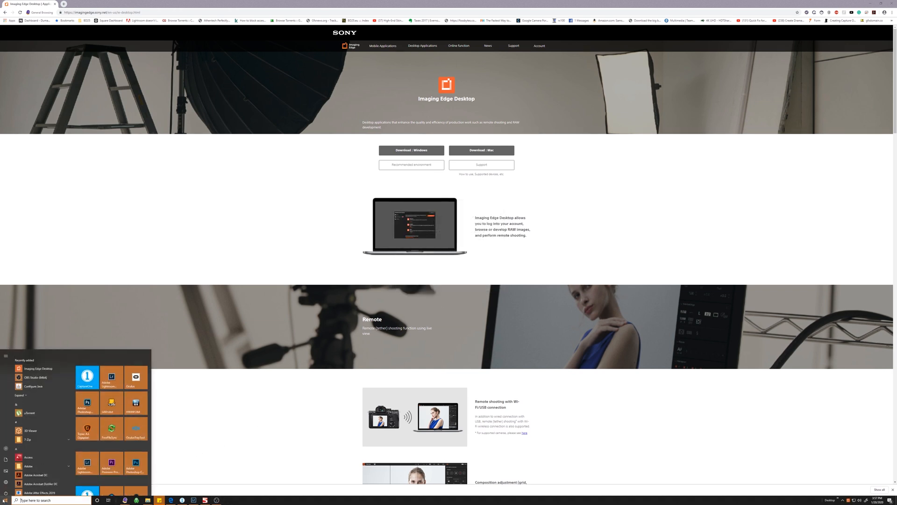
click(37, 368)
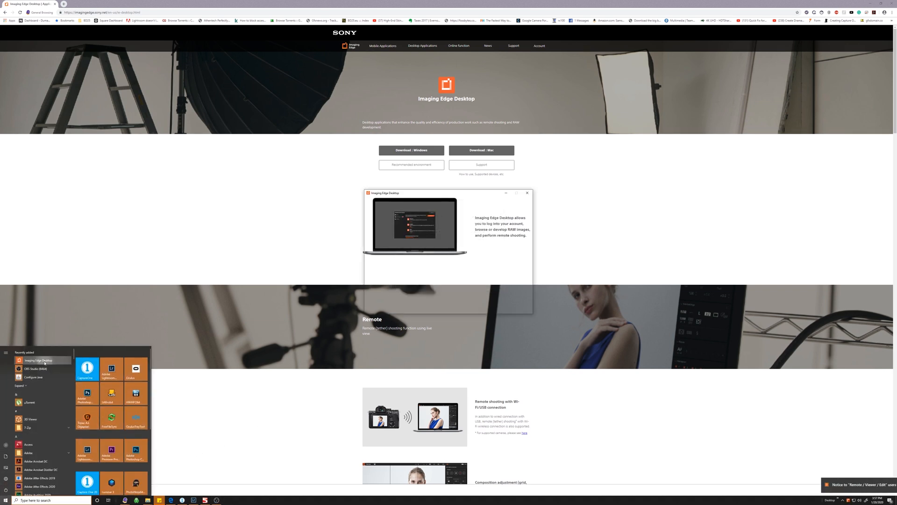
click(38, 360)
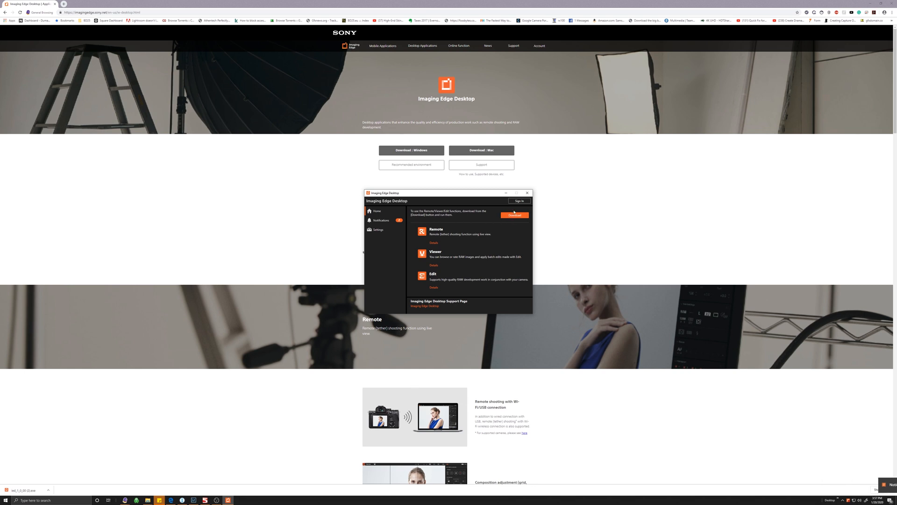
click(514, 215)
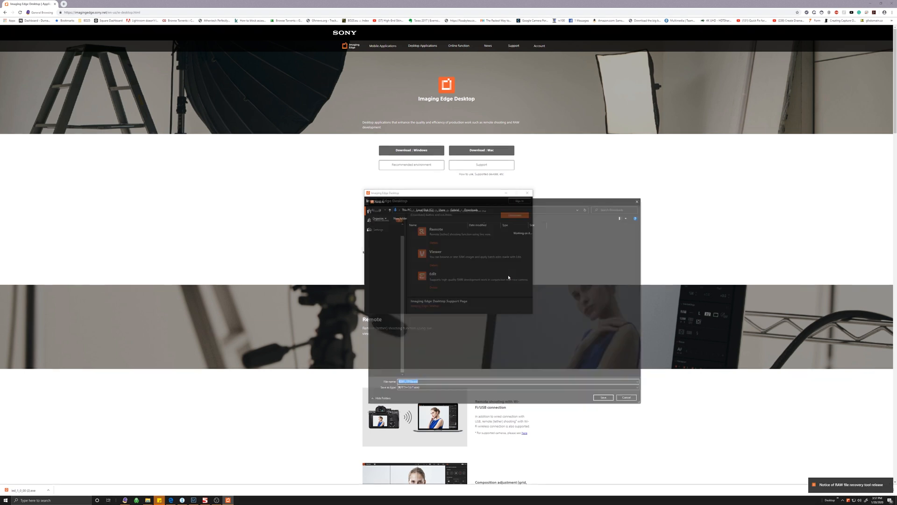
click(603, 397)
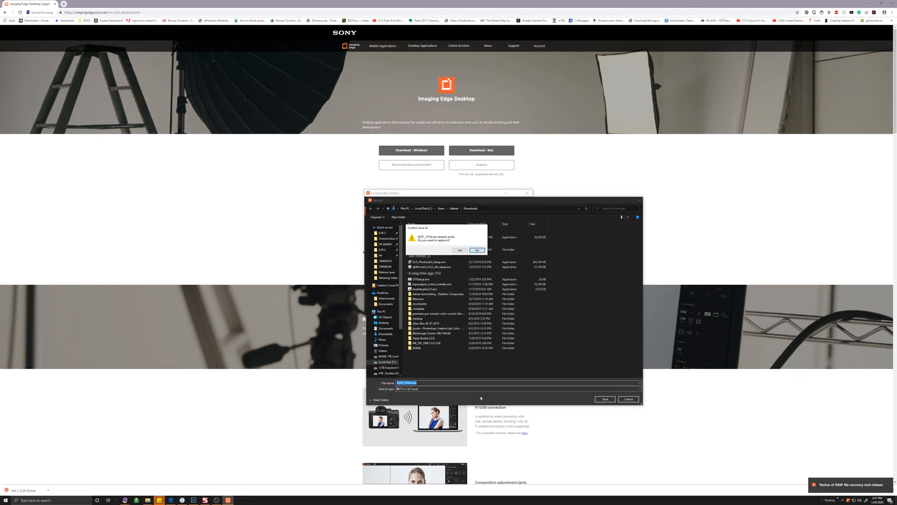
click(460, 250)
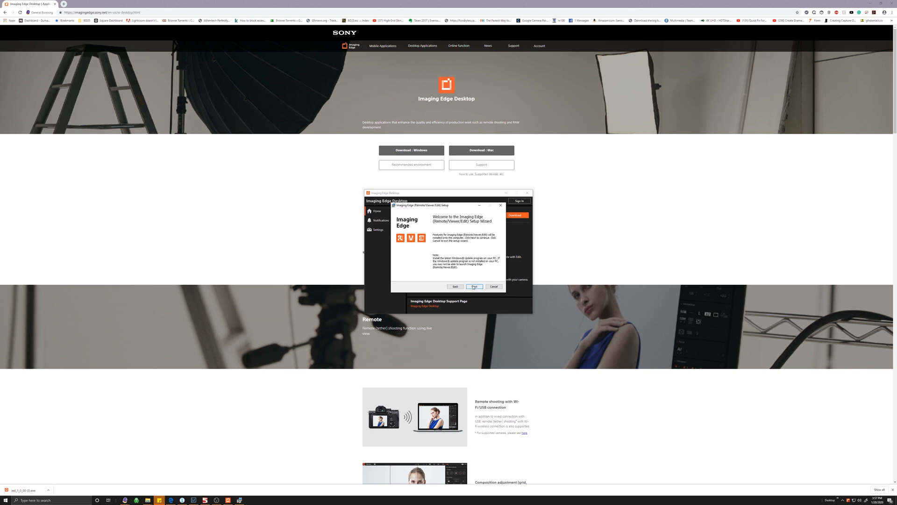
Step through the component setup wizard, accept its license, and finish installing Remote, Viewer and Edit.
click(474, 286)
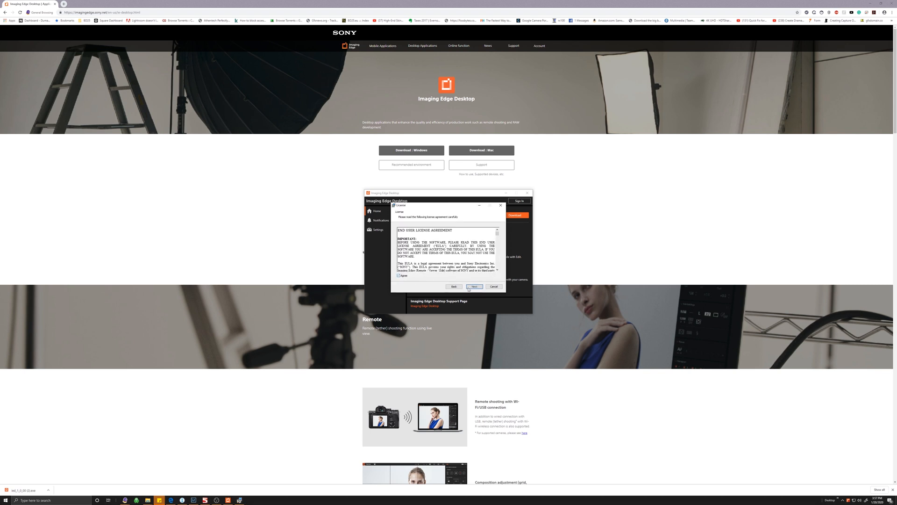
click(475, 286)
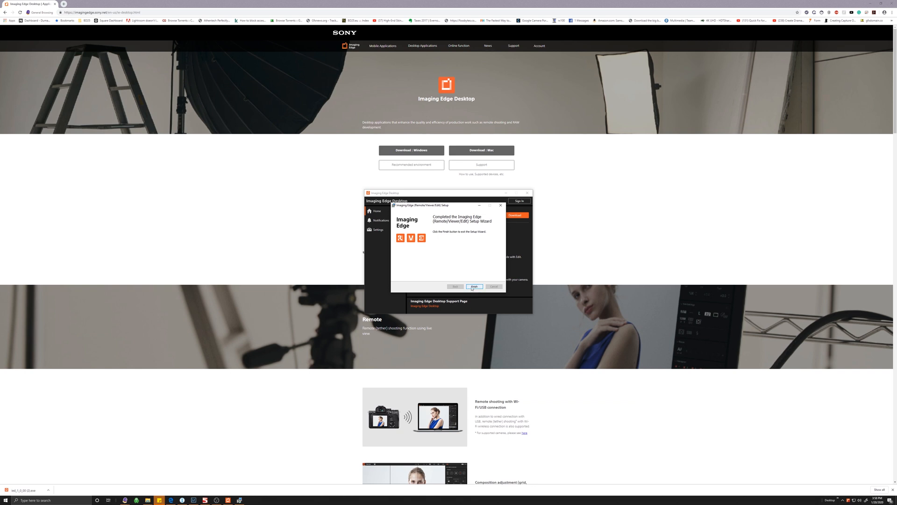
click(474, 286)
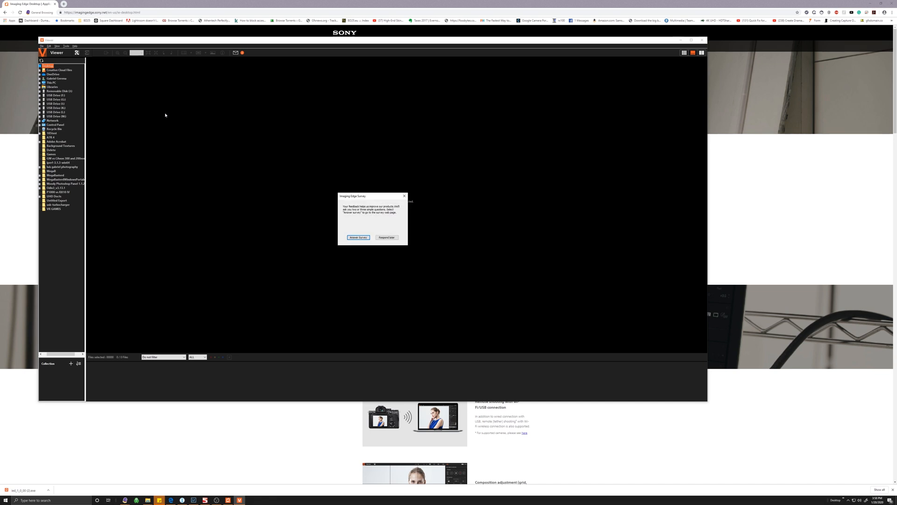
Choose 'Respond later' on the survey and close Viewer to return to the launcher.
click(387, 237)
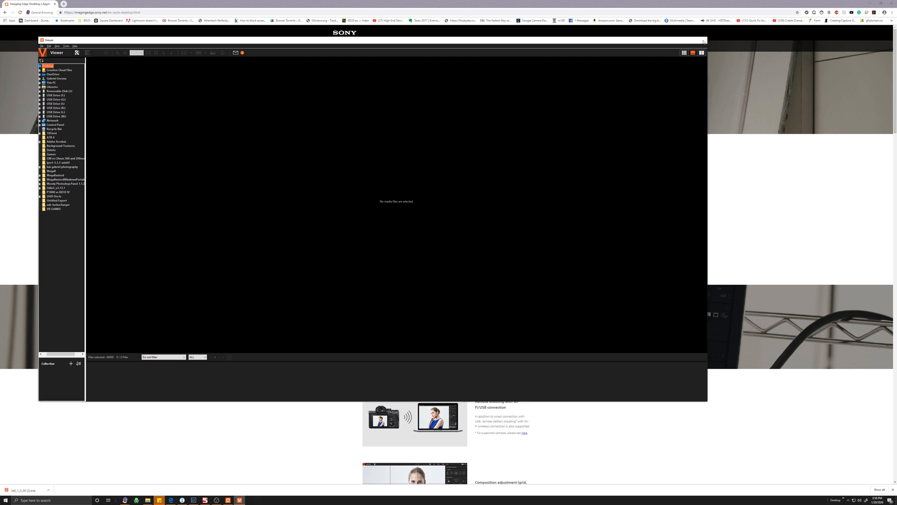
click(704, 39)
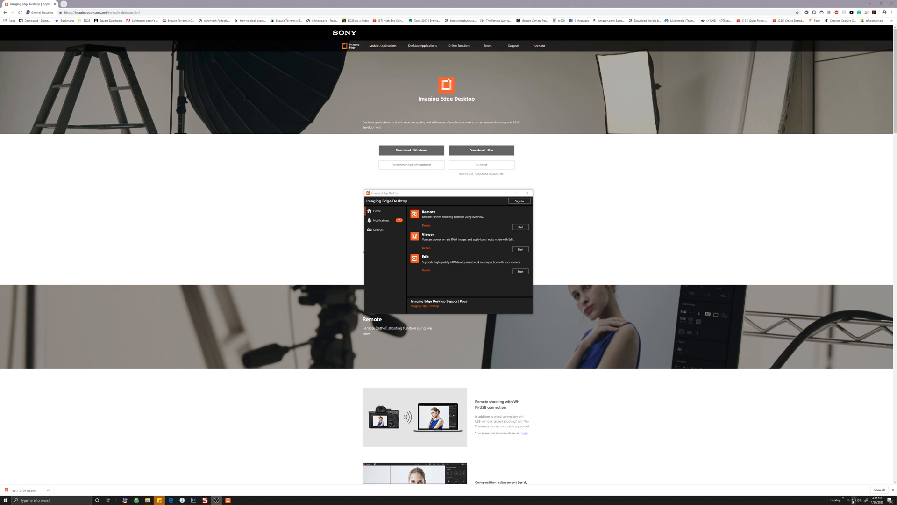
Join the camera's DIRECT Wi-Fi network from the taskbar network list.
click(853, 499)
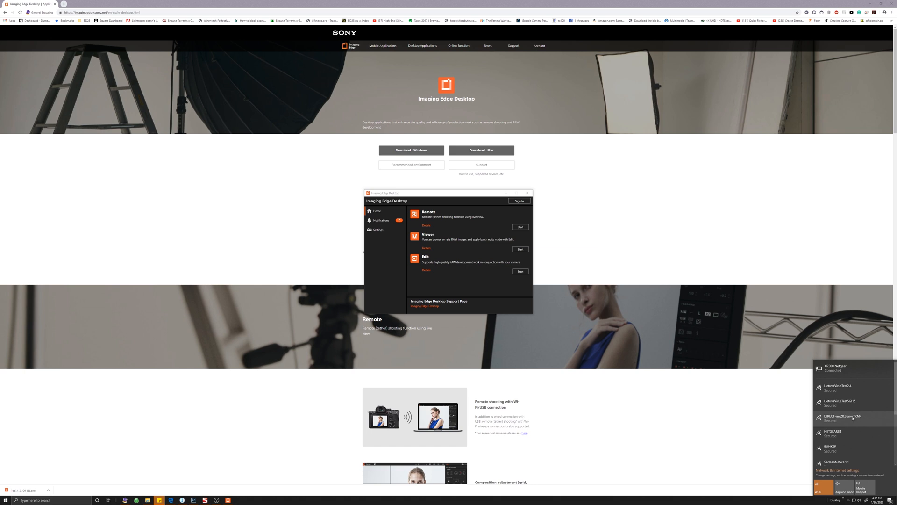
mouse_move(861, 419)
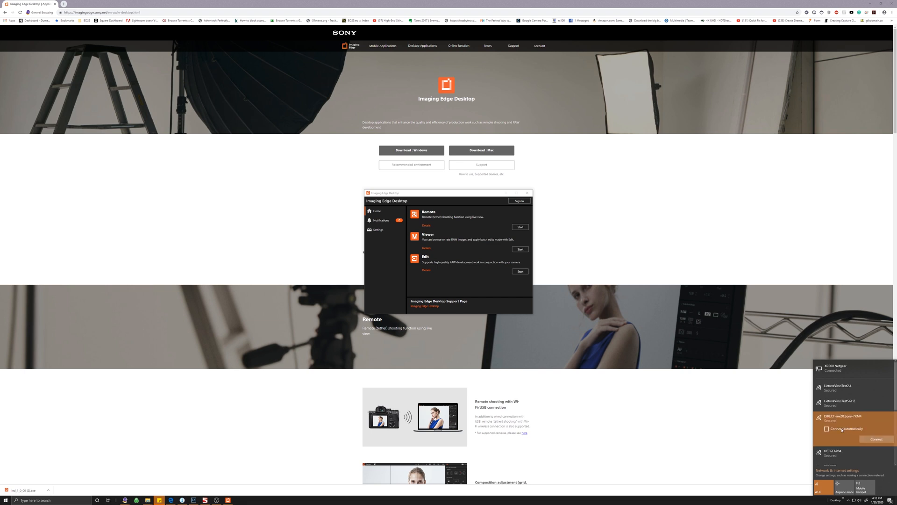
click(876, 440)
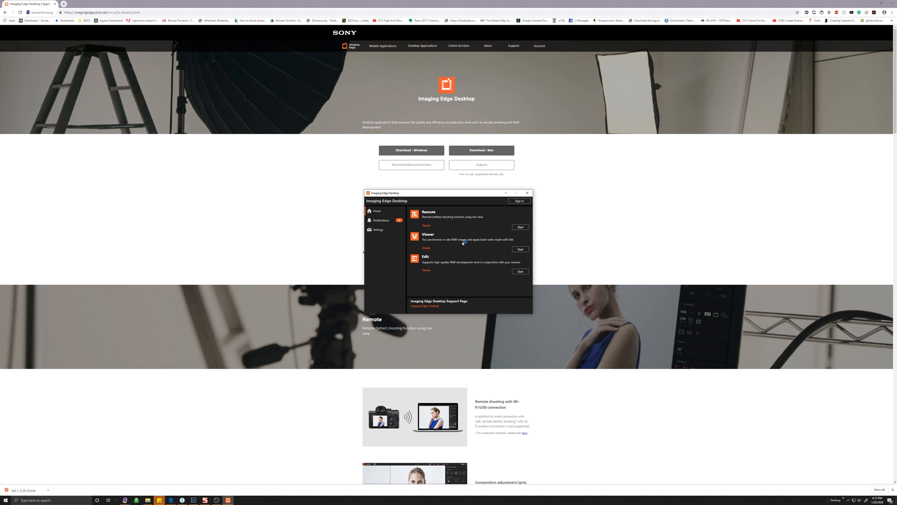
Select the camera in the Remote device list and start connecting to it.
click(519, 226)
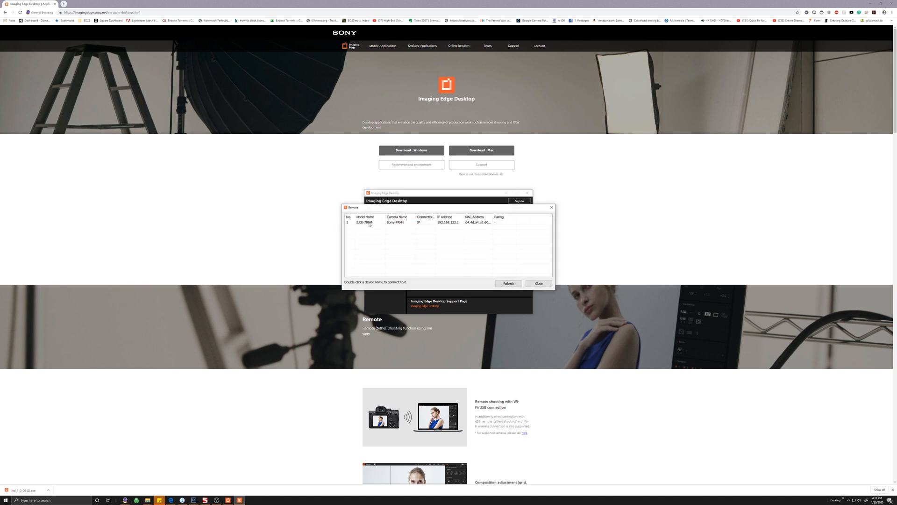
click(366, 222)
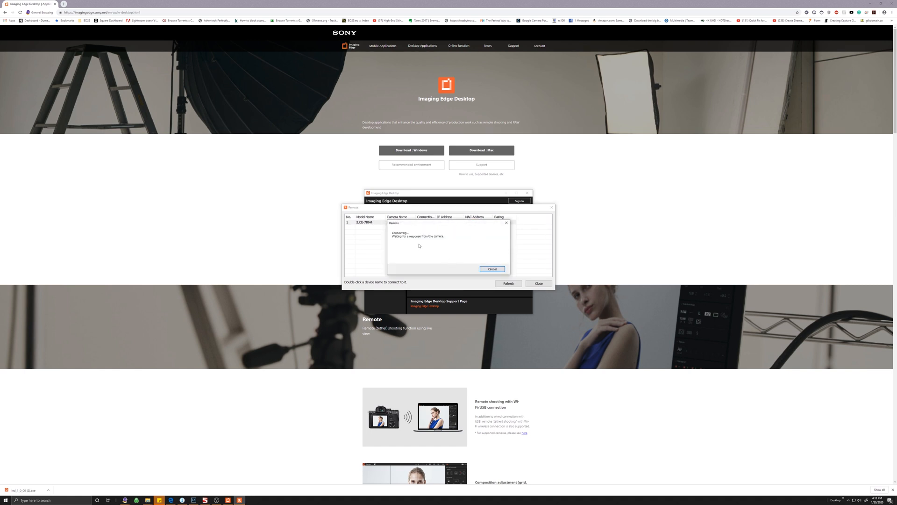
mouse_move(409, 275)
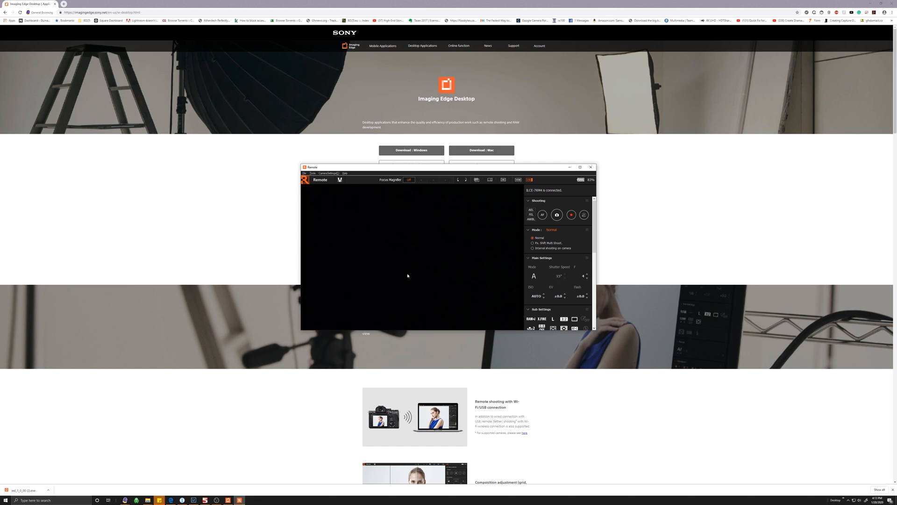
mouse_move(373, 240)
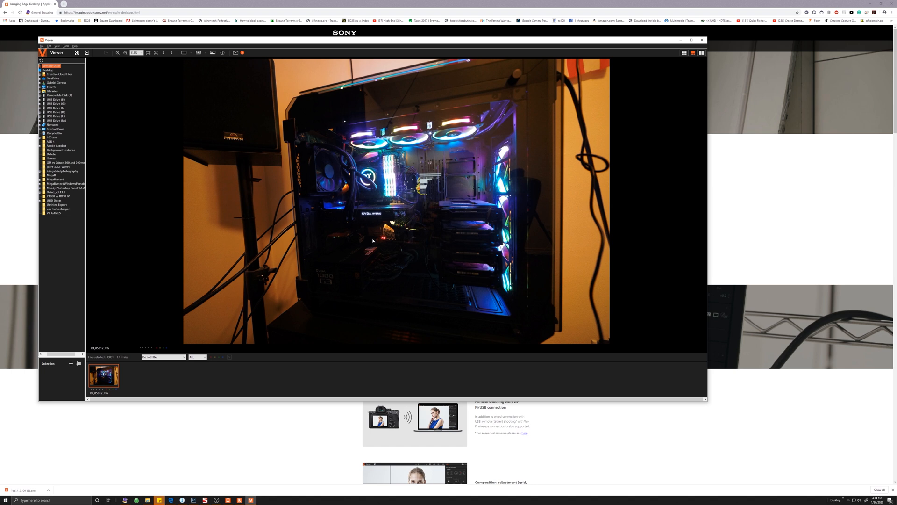
mouse_move(216, 71)
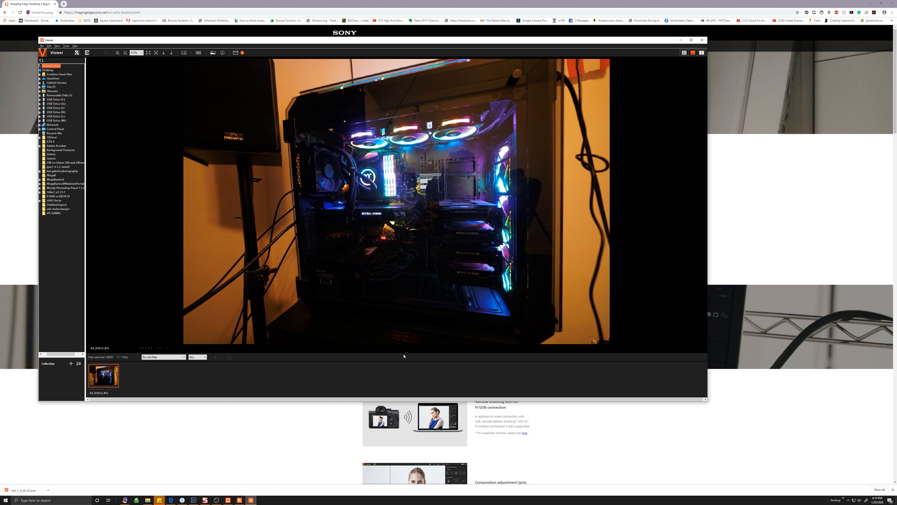
mouse_move(319, 89)
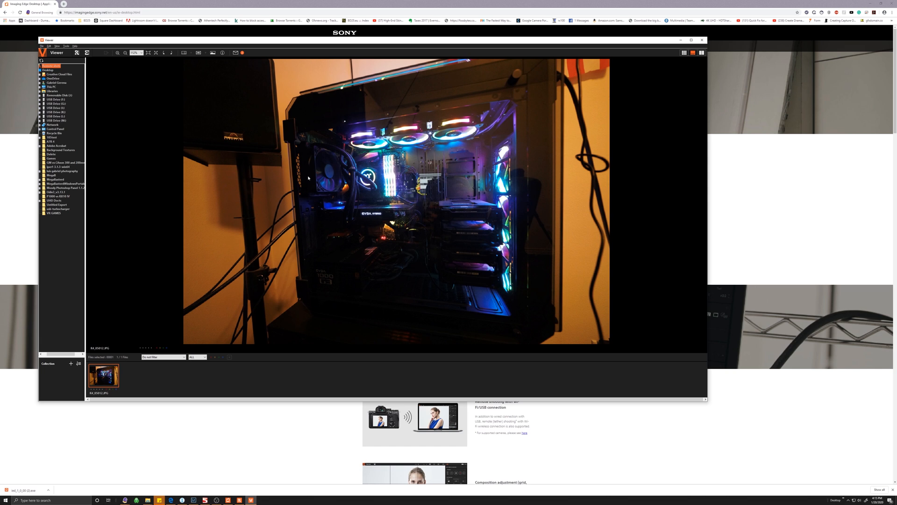
mouse_move(279, 349)
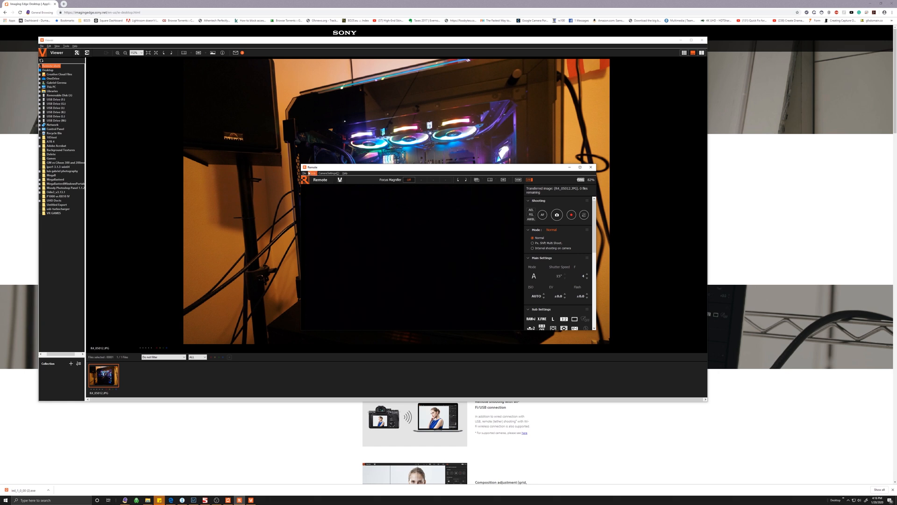
Set the Remote save folder to Tethering photos on the cache drive via File > Save Folder.
click(305, 174)
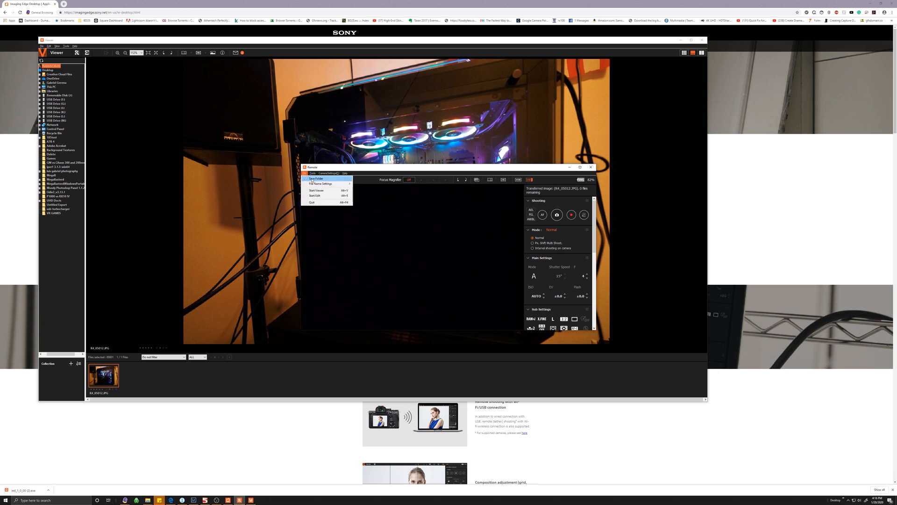
click(316, 177)
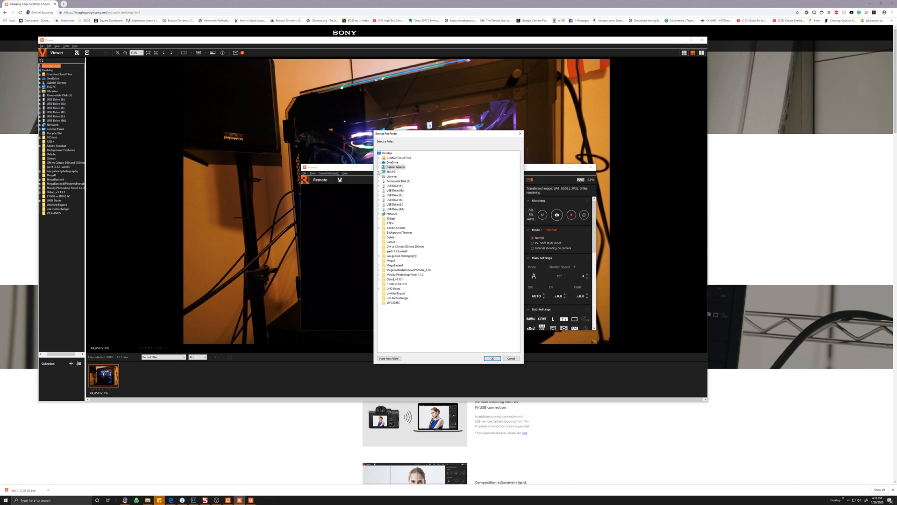
click(380, 171)
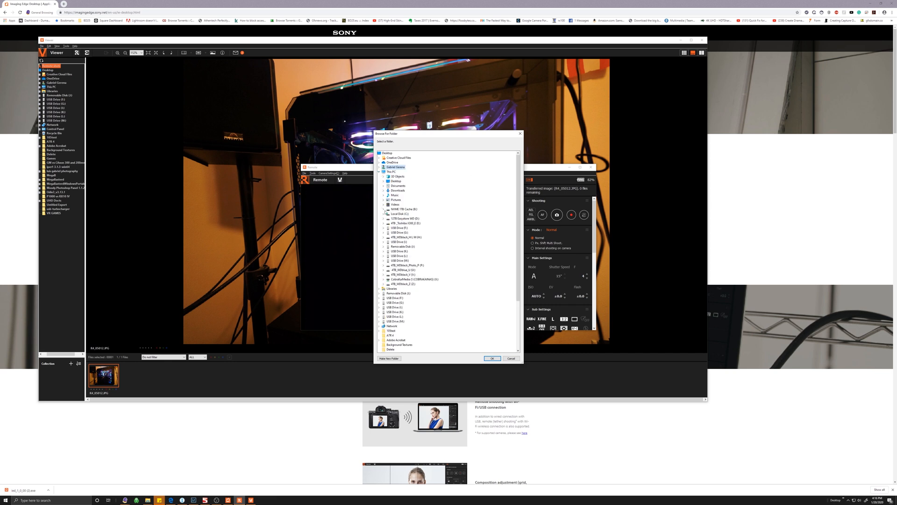
click(384, 209)
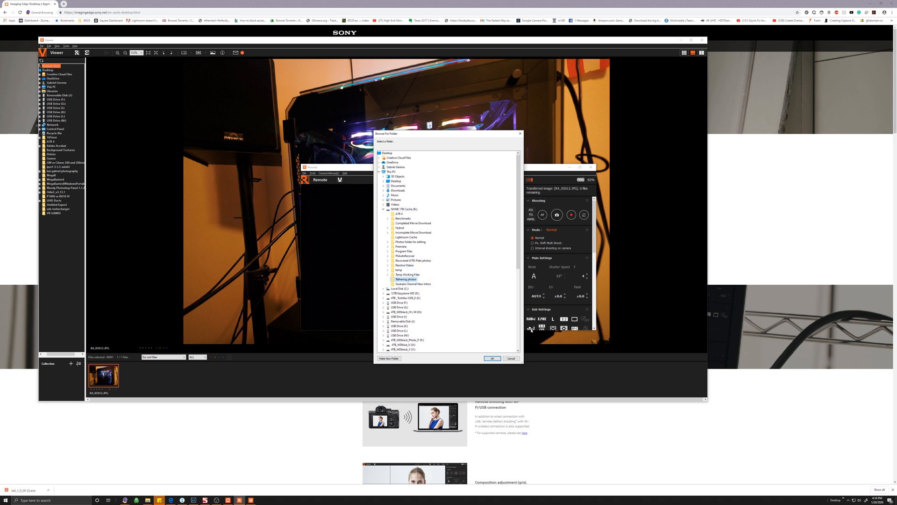
click(491, 358)
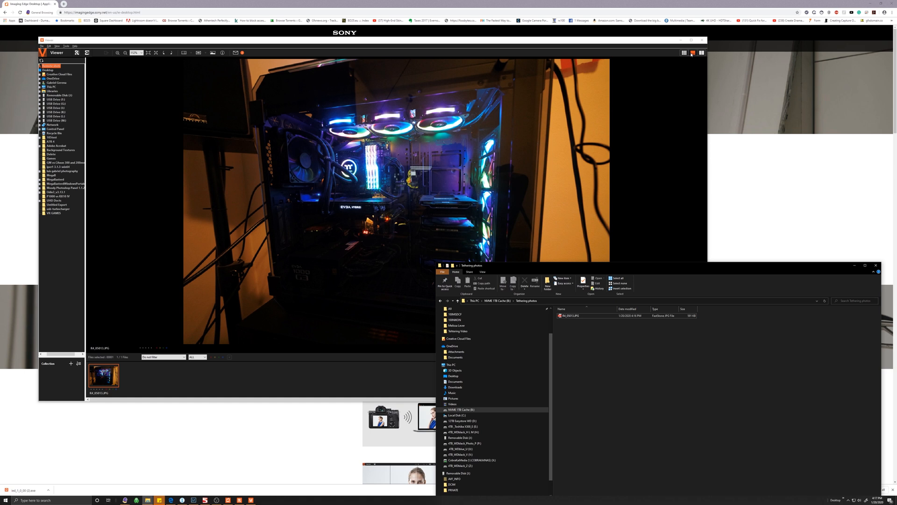
mouse_move(701, 53)
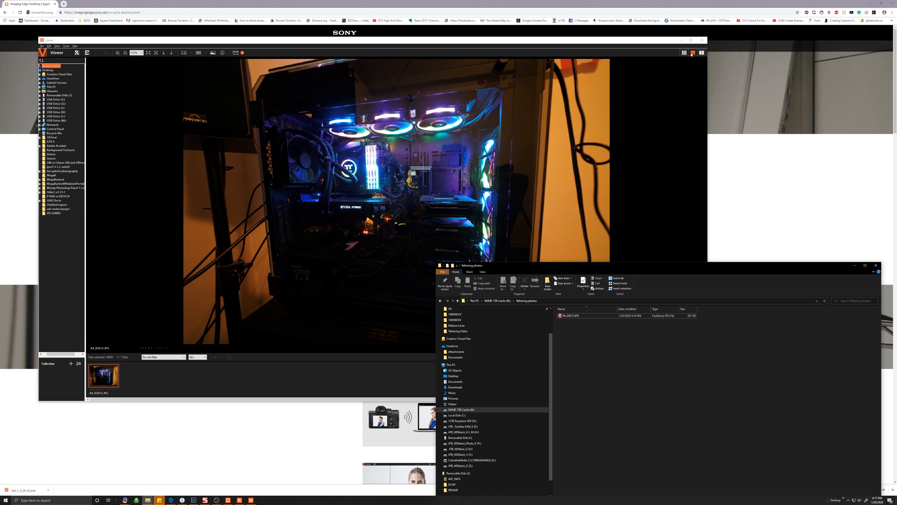
mouse_move(714, 78)
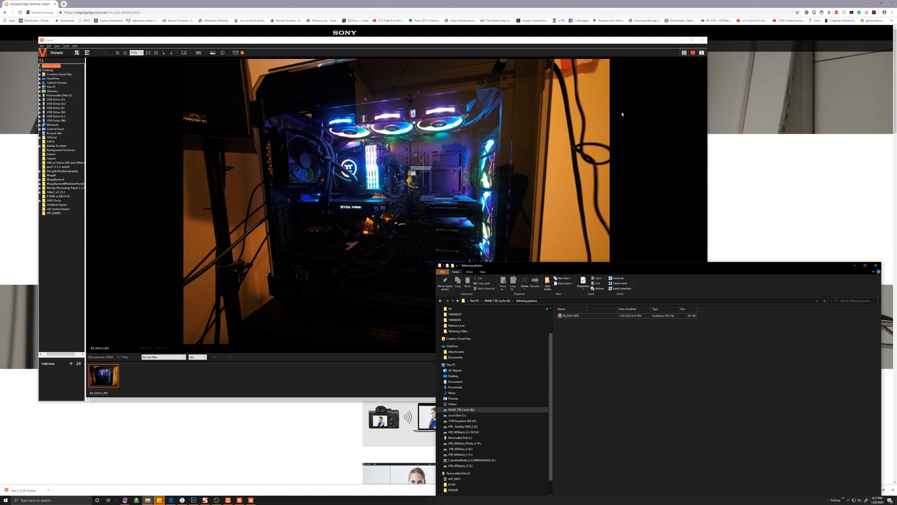
mouse_move(584, 169)
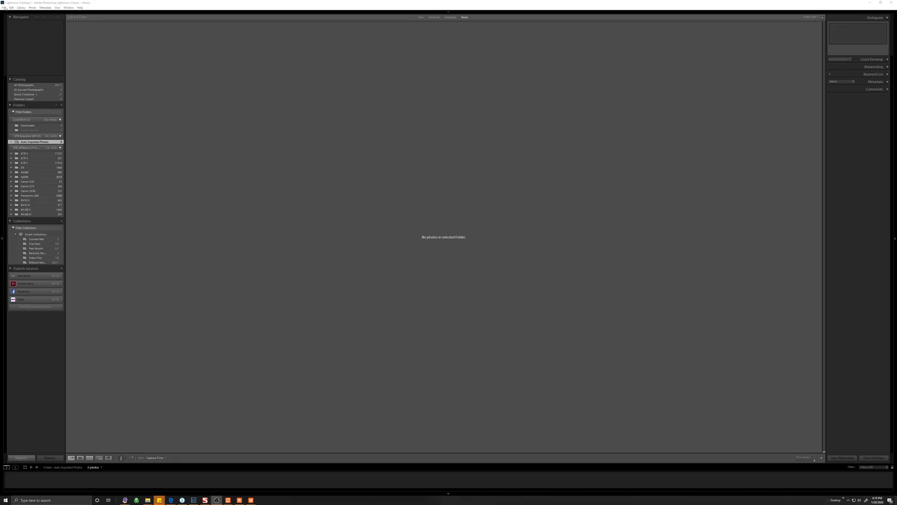
Enable Auto Import and set Tethering photos as the watched folder.
click(4, 7)
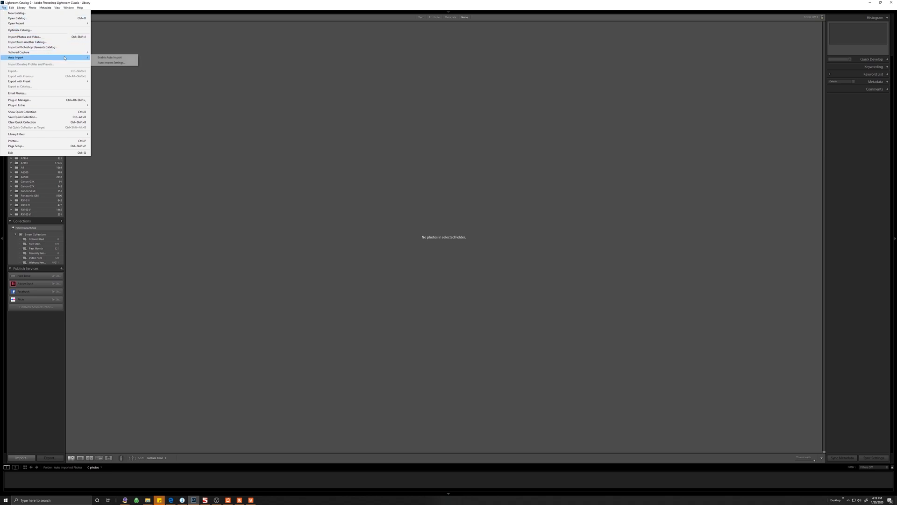
mouse_move(111, 63)
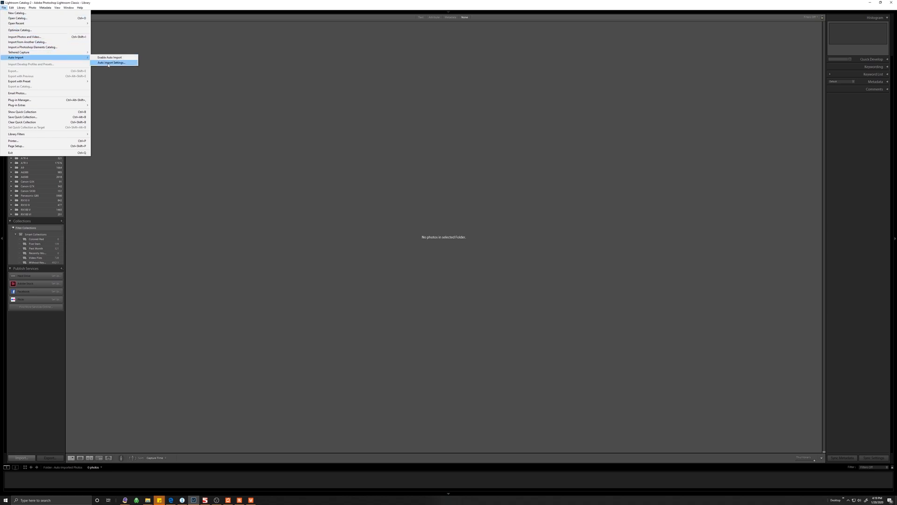
click(111, 63)
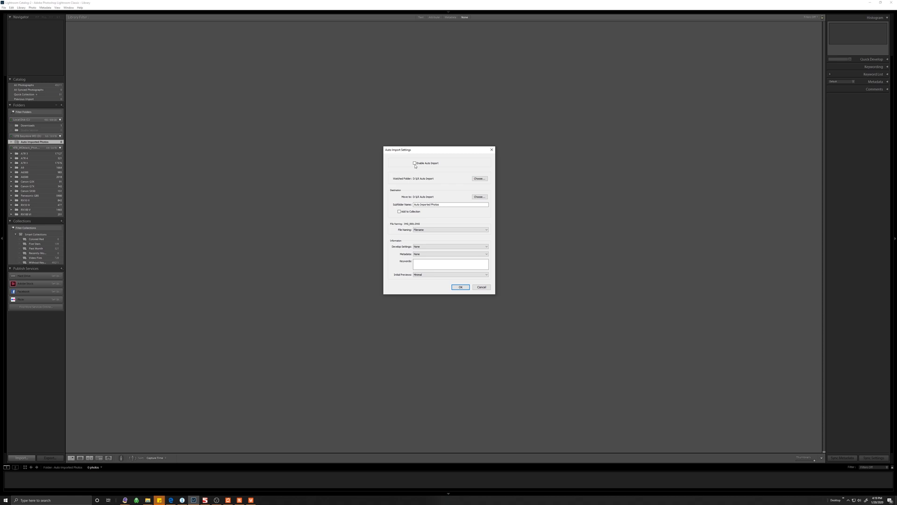
click(415, 163)
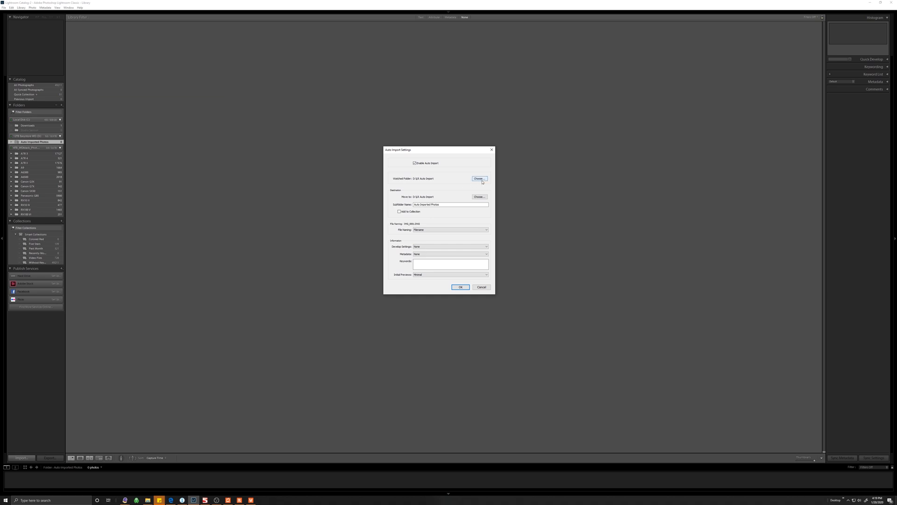
click(479, 177)
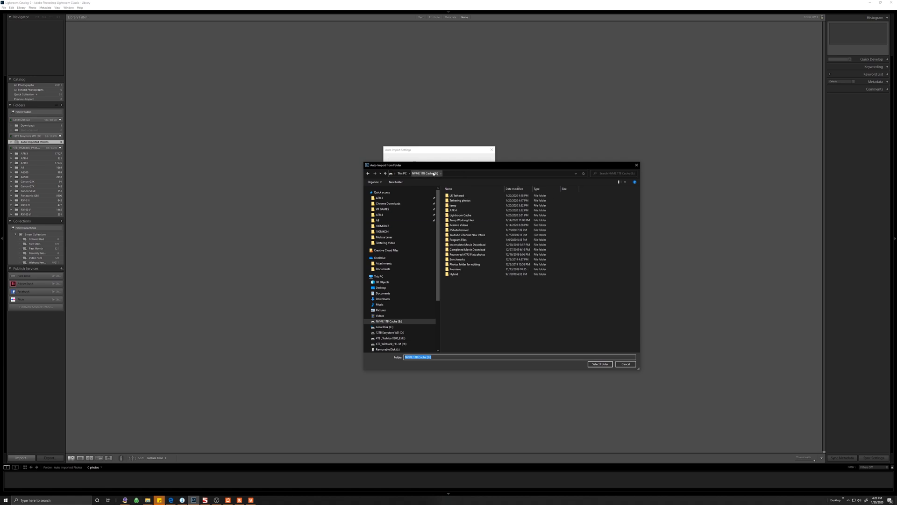
click(459, 200)
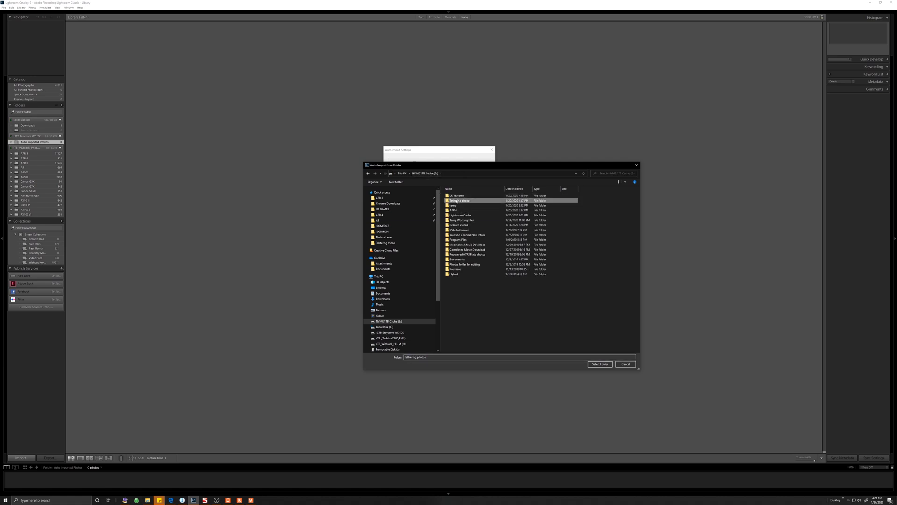
double_click(460, 200)
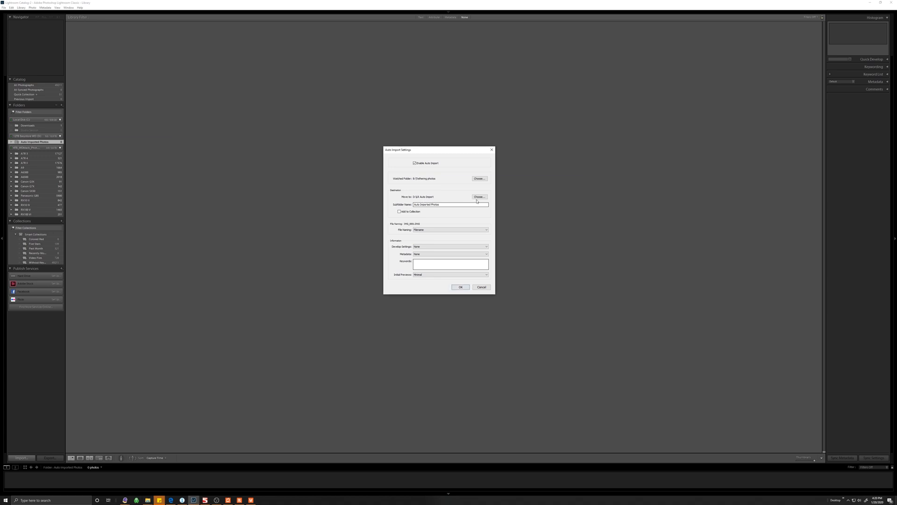
Set LR Tethered on the cache drive as the import destination and confirm the settings.
click(478, 178)
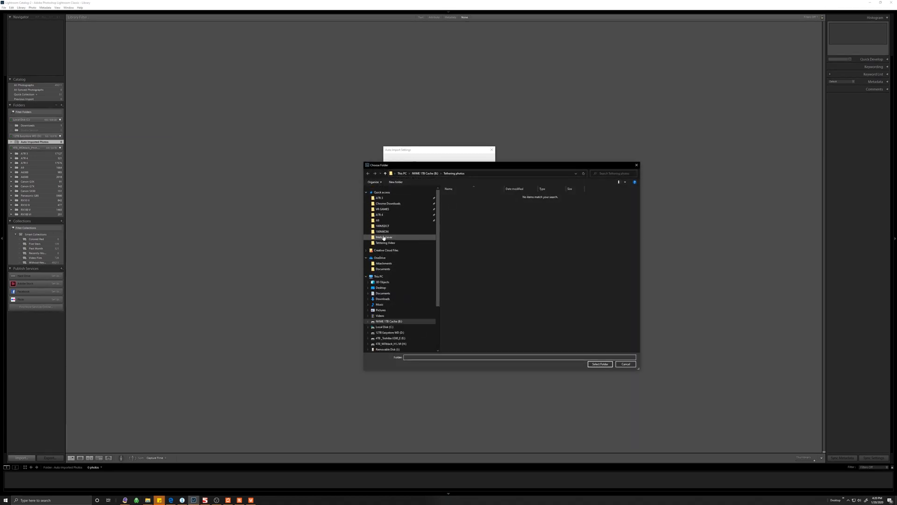
click(383, 264)
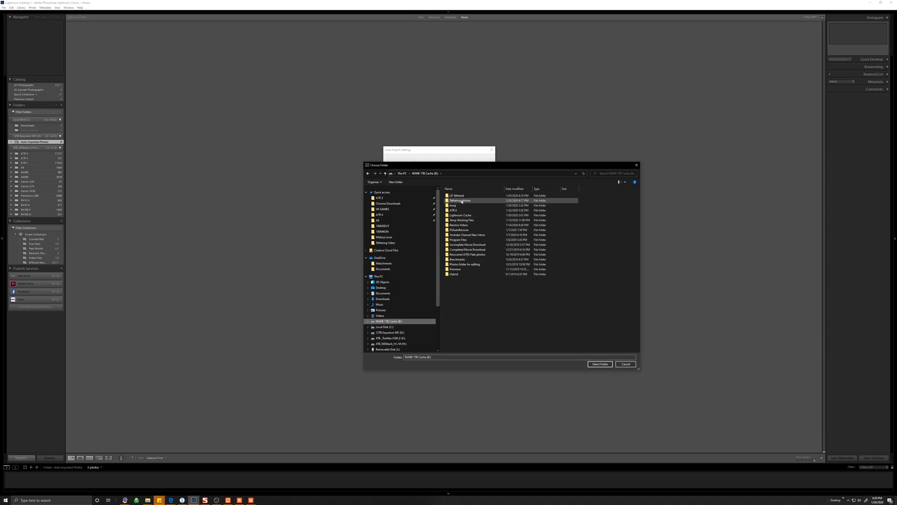
double_click(455, 195)
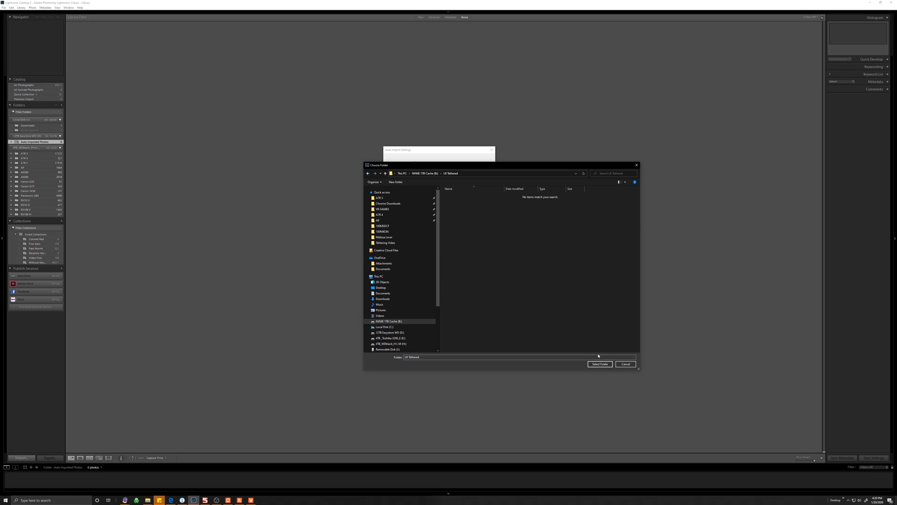
click(599, 363)
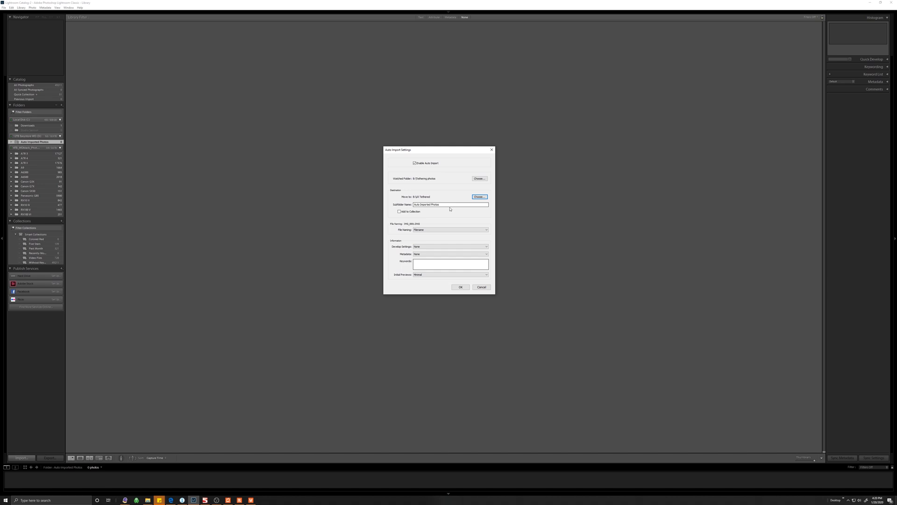
mouse_move(430, 181)
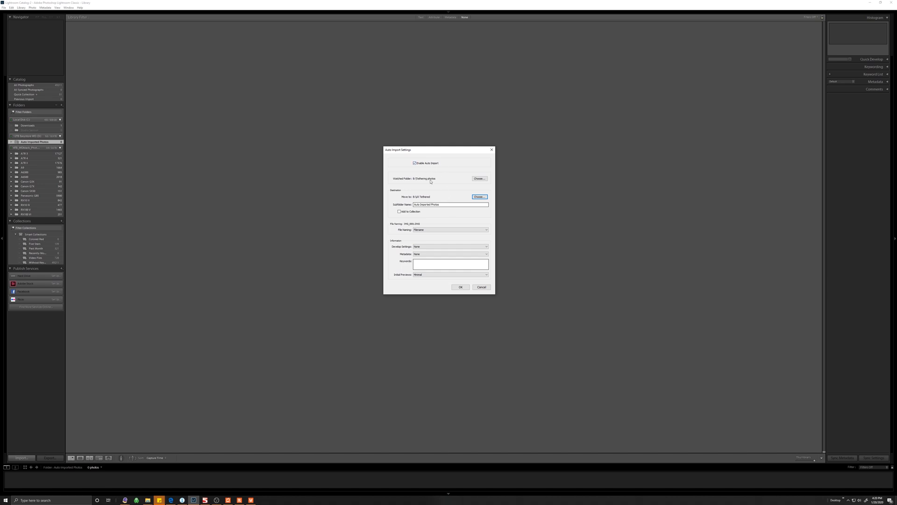
mouse_move(430, 183)
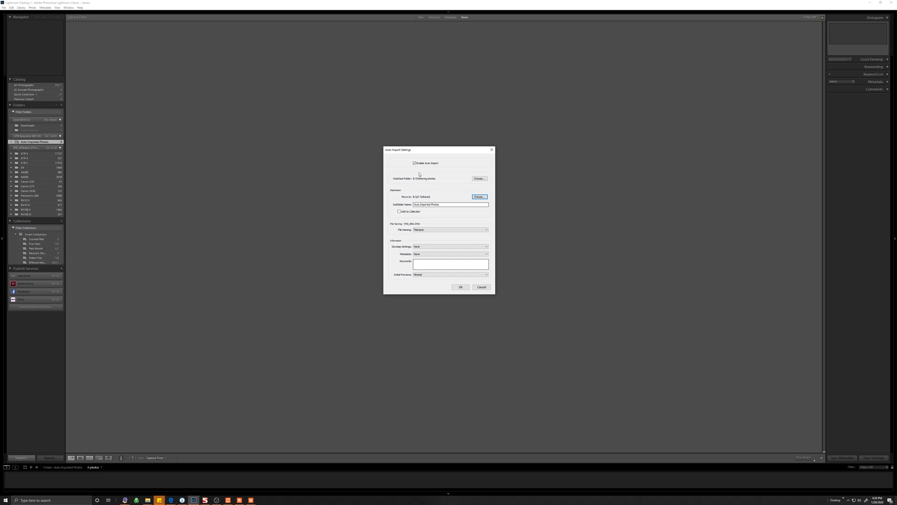
mouse_move(424, 182)
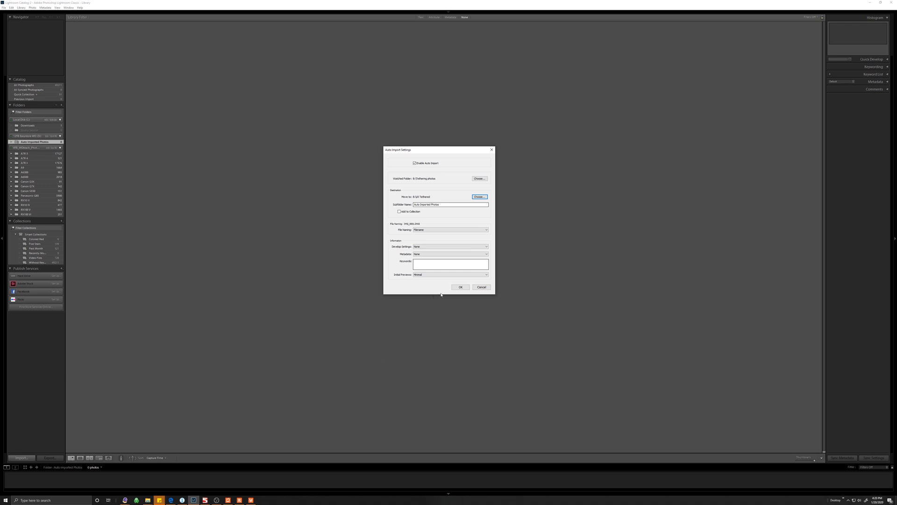
click(460, 287)
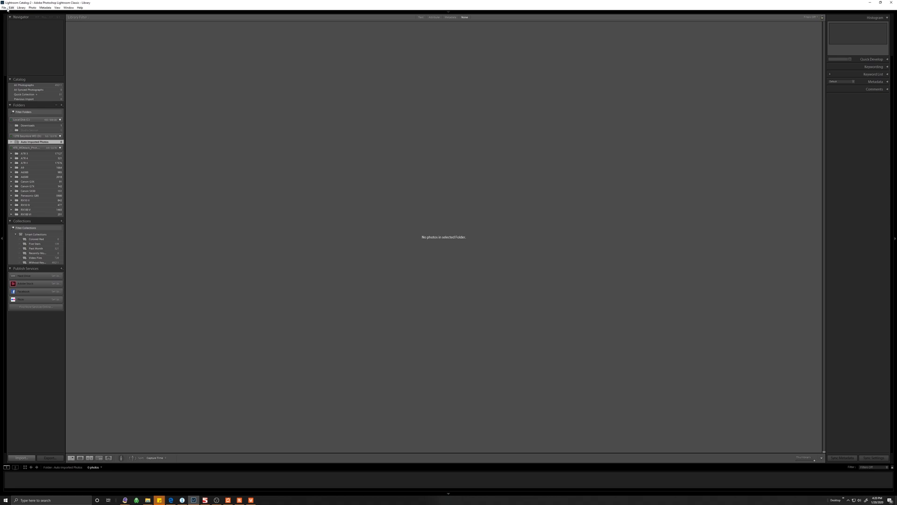
Show the Auto Imported Photos folder contents in the library.
click(4, 7)
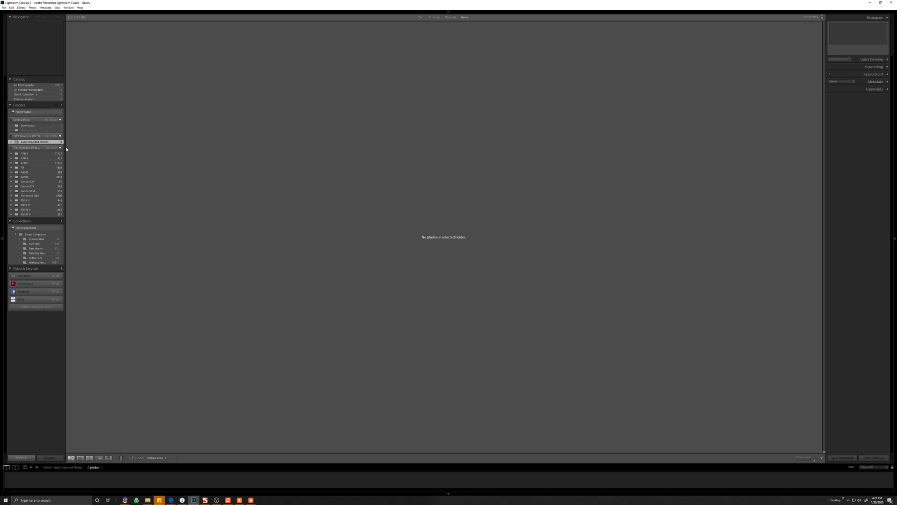
mouse_move(140, 142)
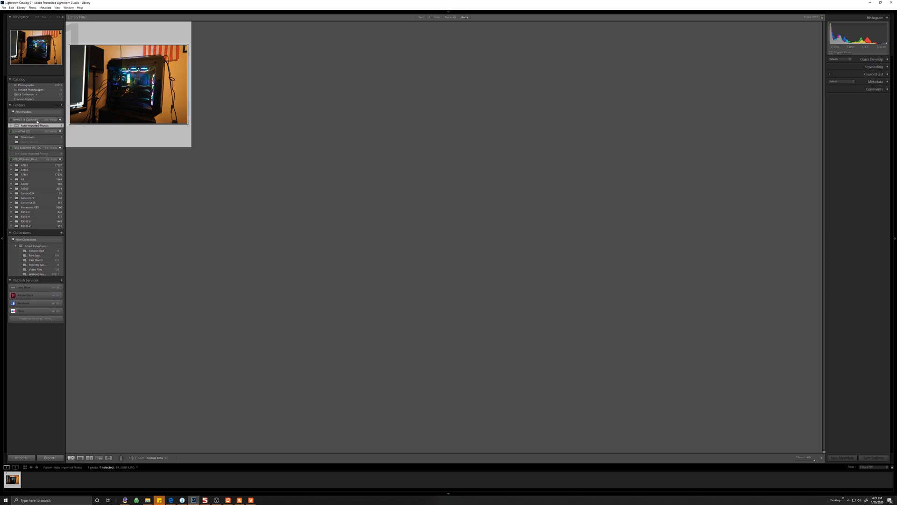
mouse_move(242, 319)
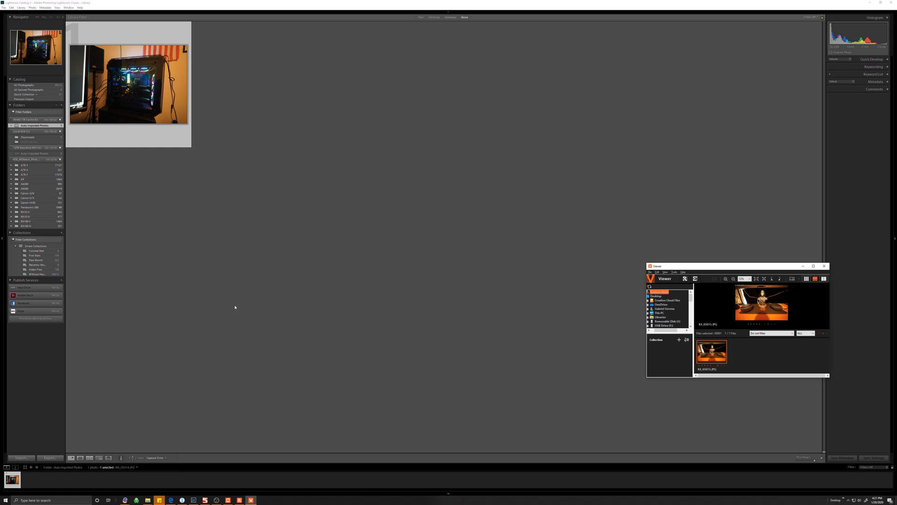
mouse_move(725, 317)
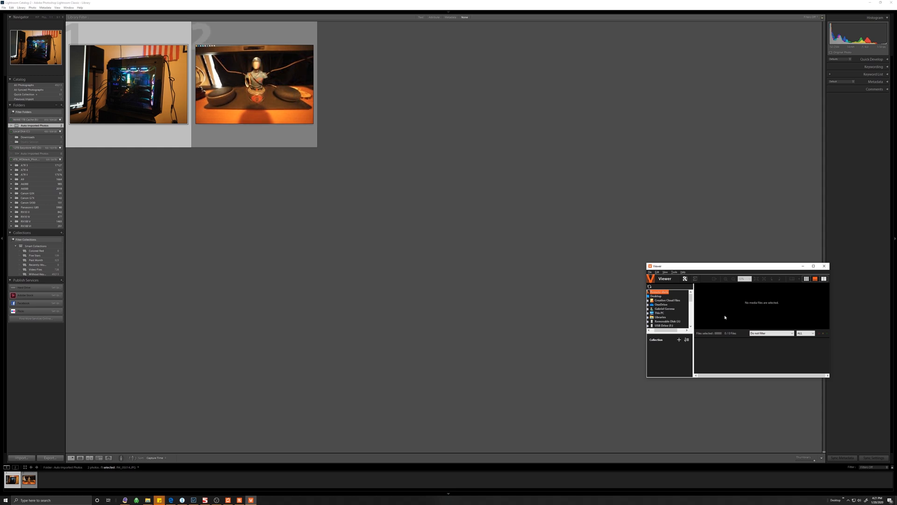
mouse_move(722, 317)
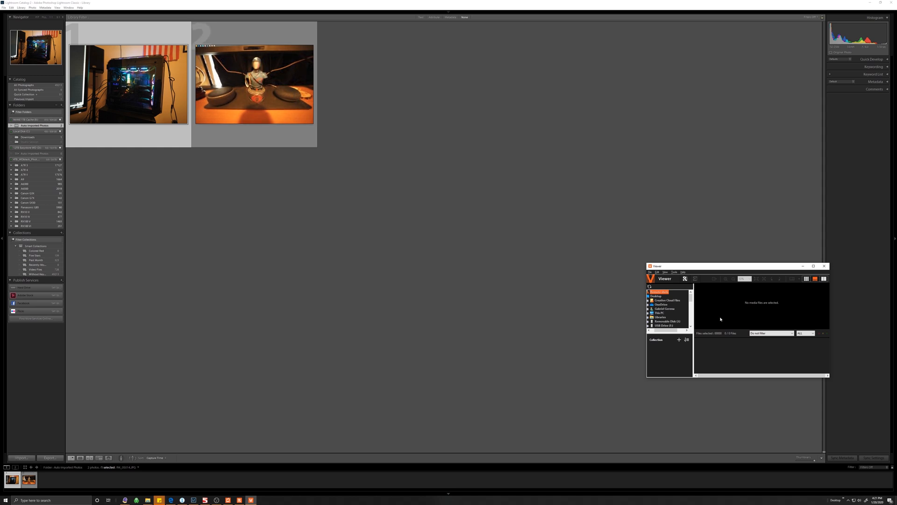
mouse_move(710, 341)
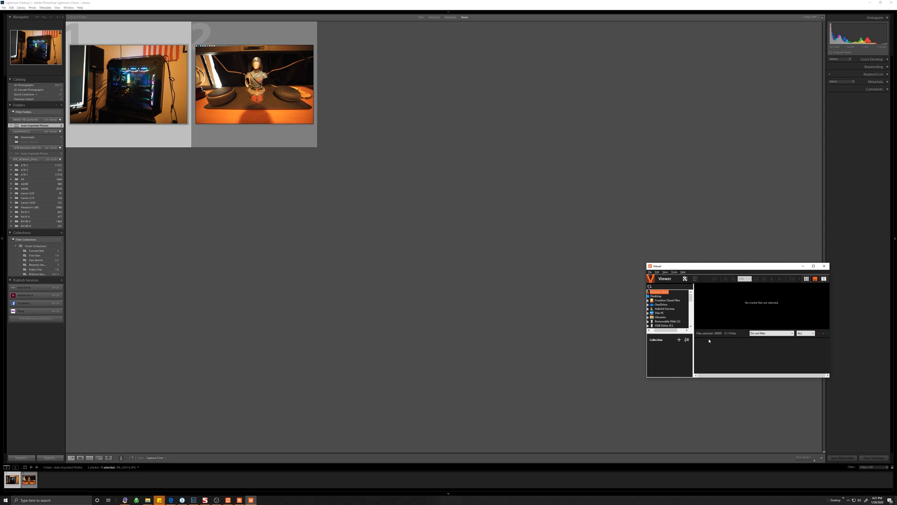
mouse_move(711, 336)
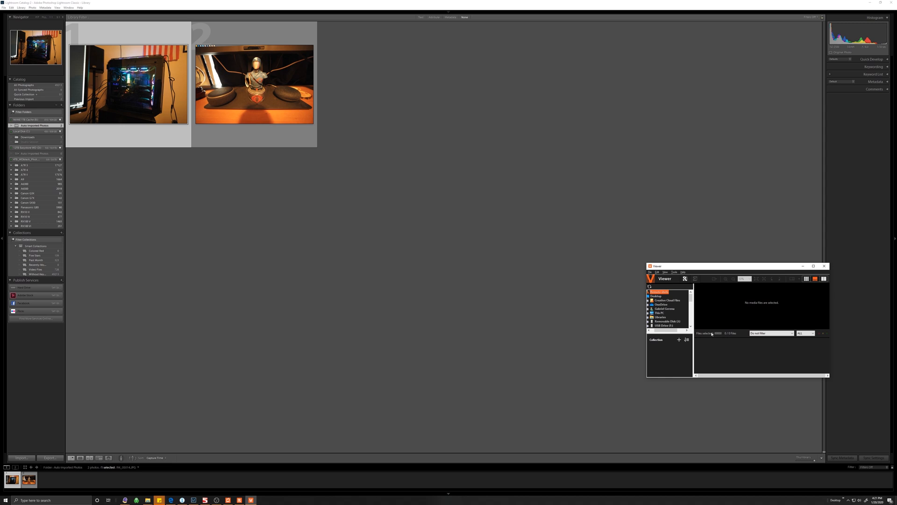
mouse_move(712, 334)
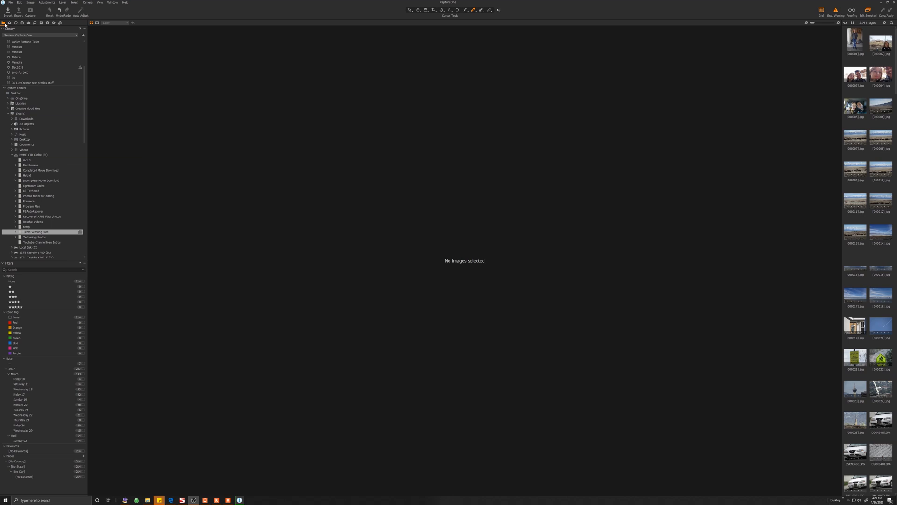
Locate Tethering photos in the Library folder tree and set it as the capture folder.
click(34, 232)
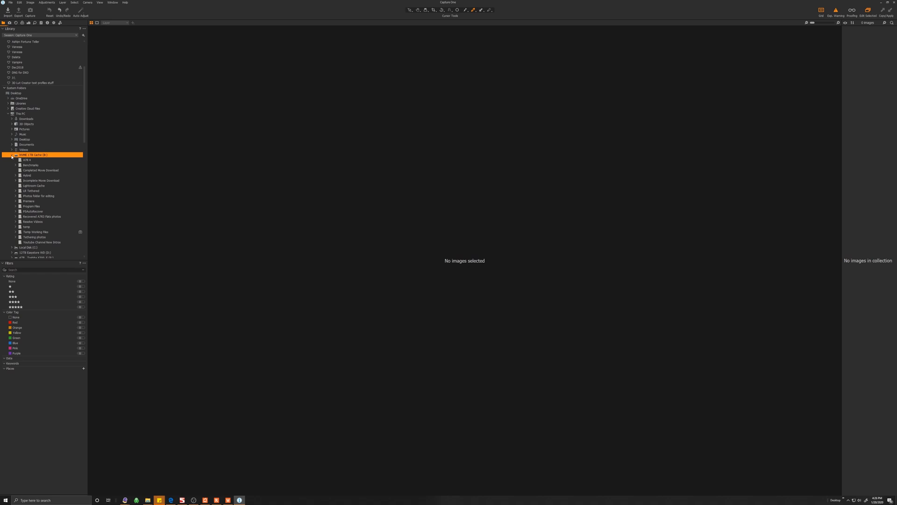
click(11, 154)
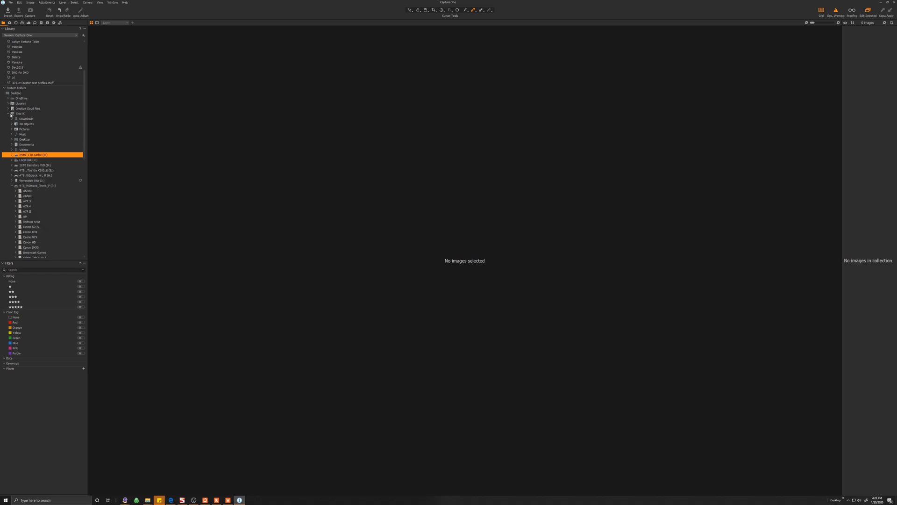
click(11, 154)
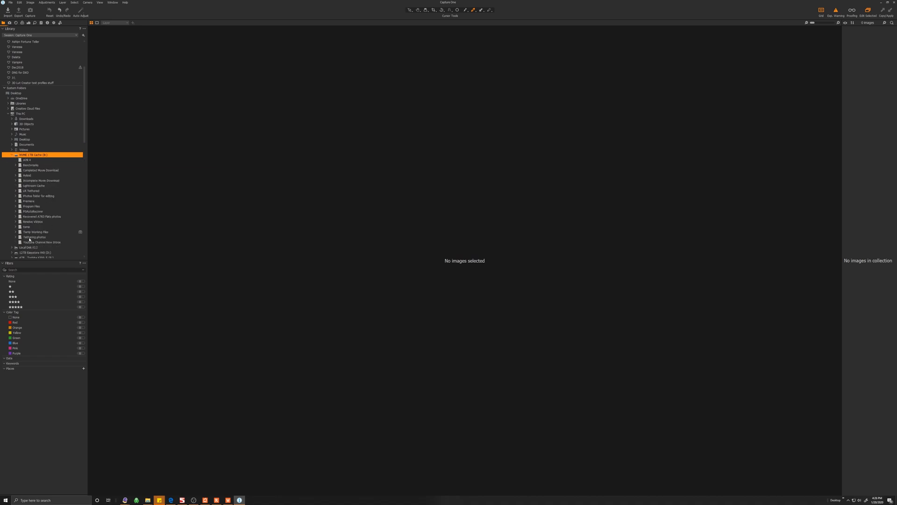
click(34, 237)
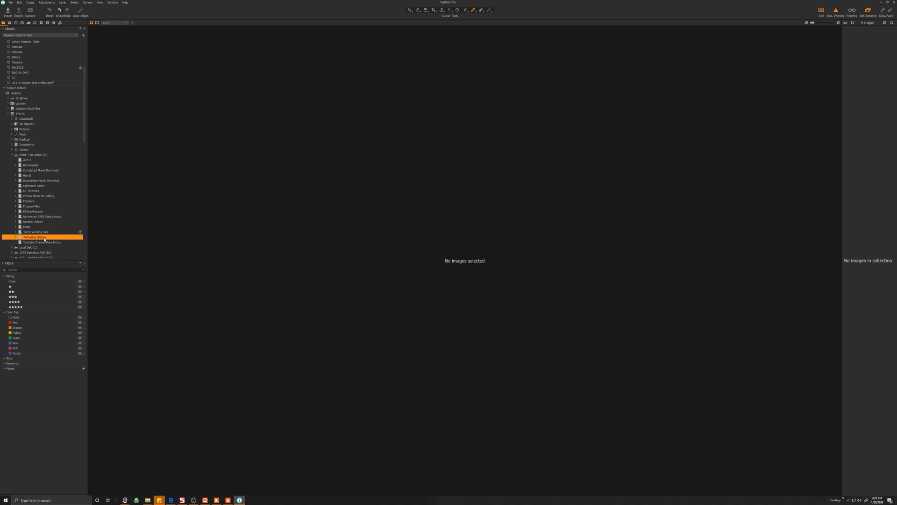
right_click(35, 237)
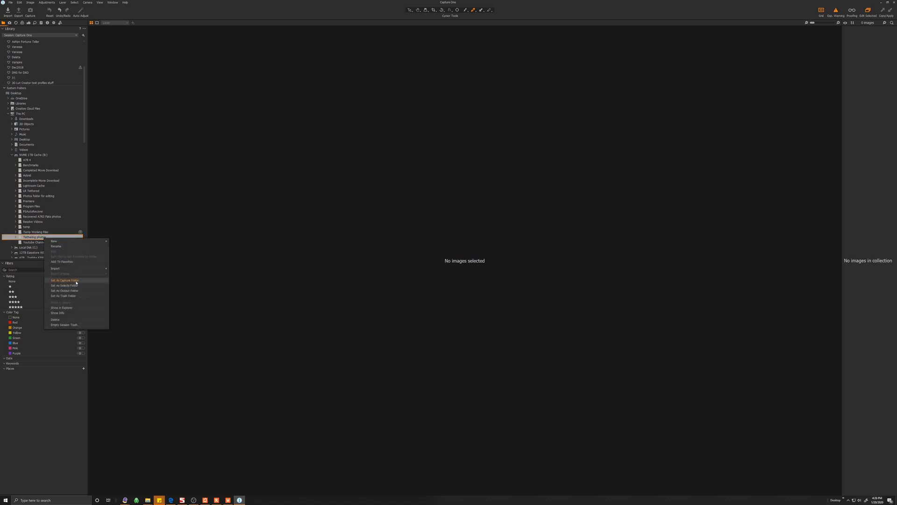
click(63, 280)
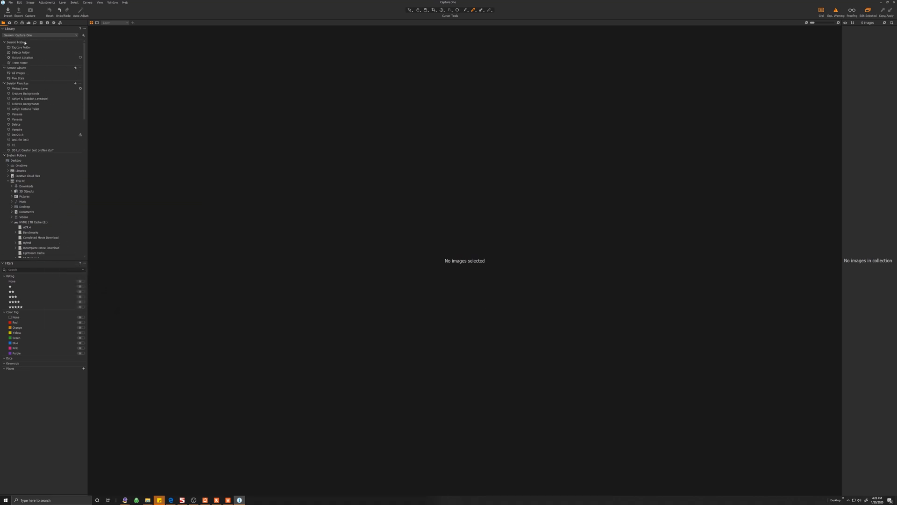
Show the Capture Folder's images and view the newest tethered flag photo full-size.
click(21, 47)
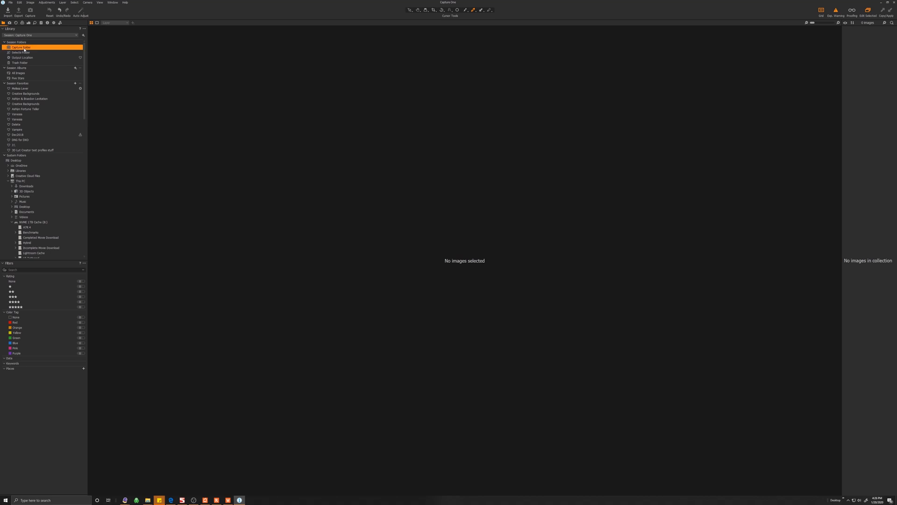
mouse_move(398, 153)
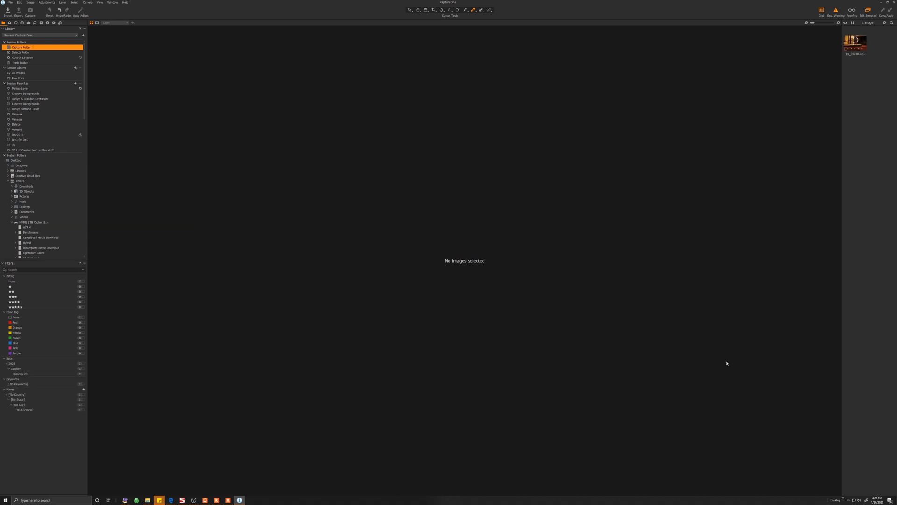
click(855, 43)
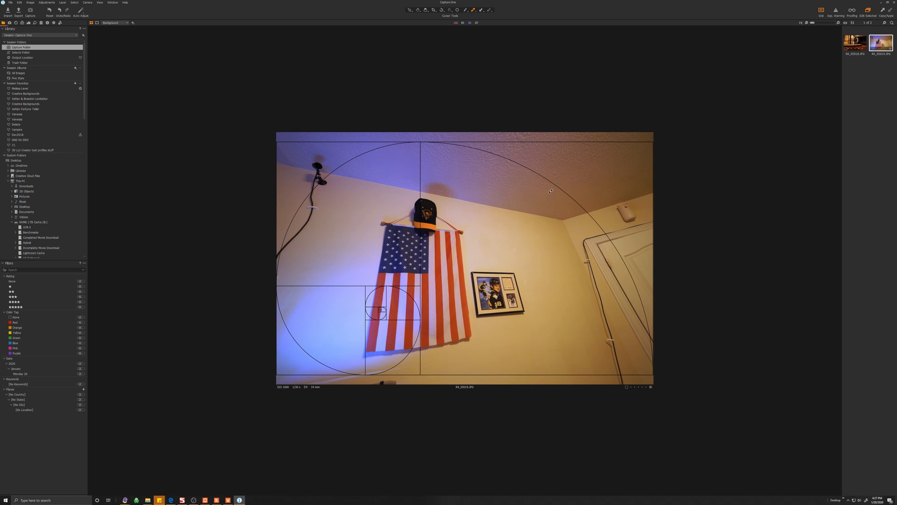
mouse_move(457, 131)
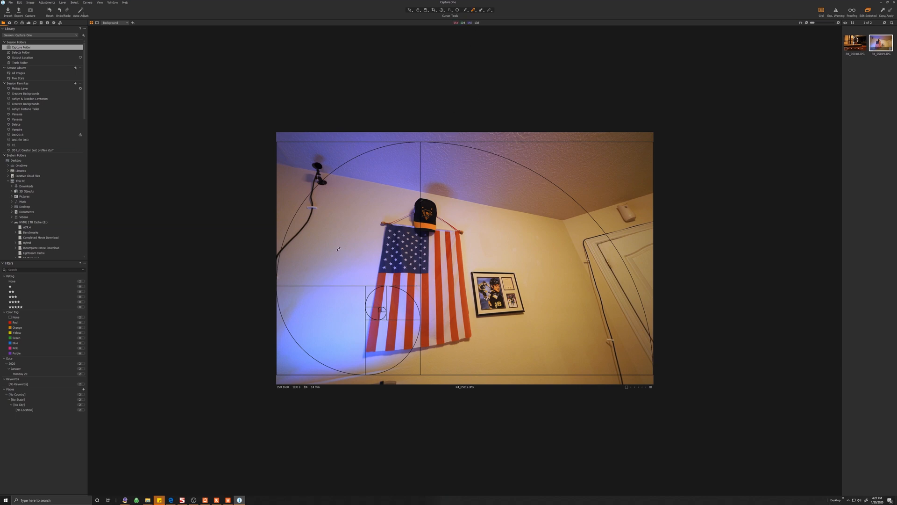
mouse_move(338, 229)
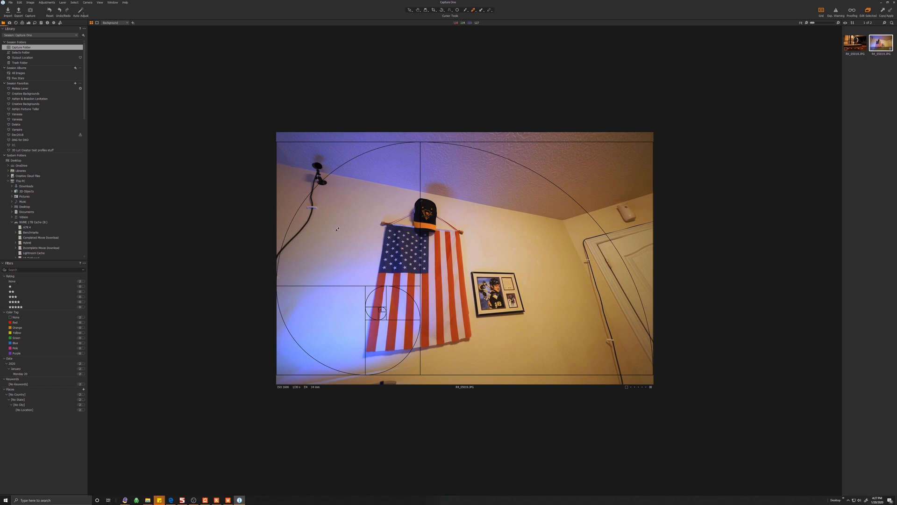
mouse_move(519, 256)
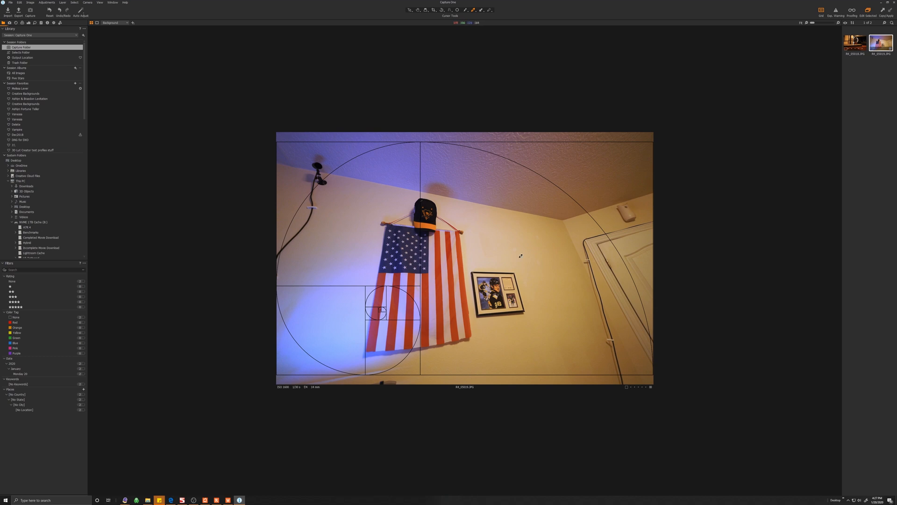